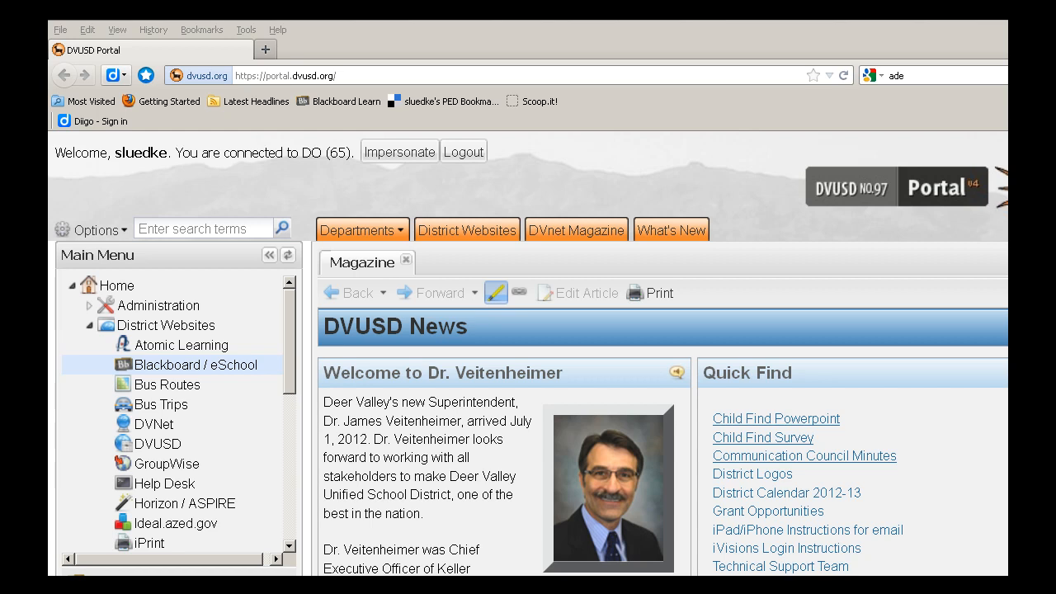
{"action": "mouse_move", "coordinate": [156, 170]}
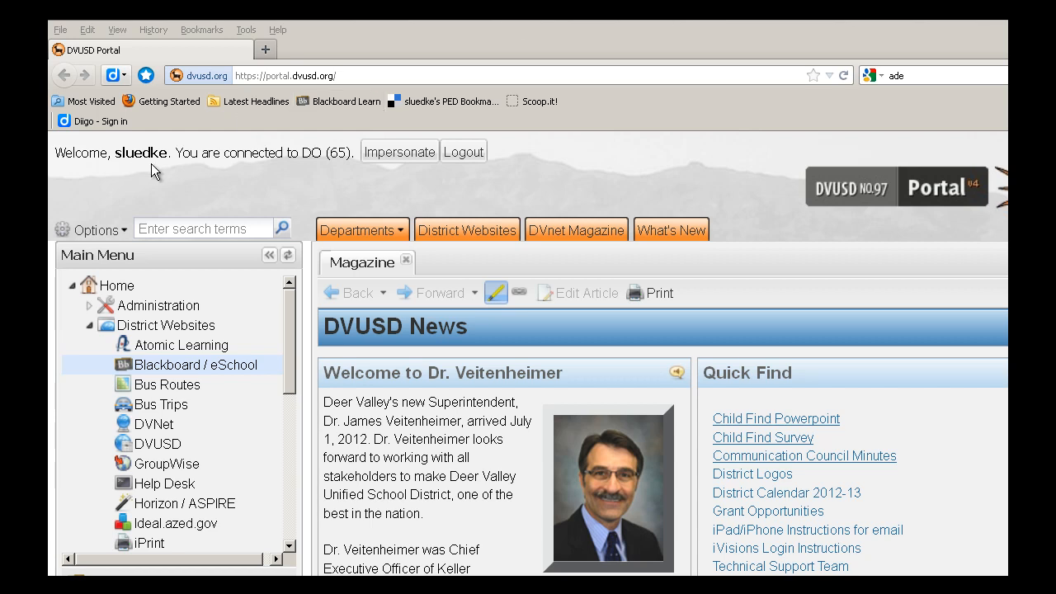
{"action": "mouse_move", "coordinate": [98, 274]}
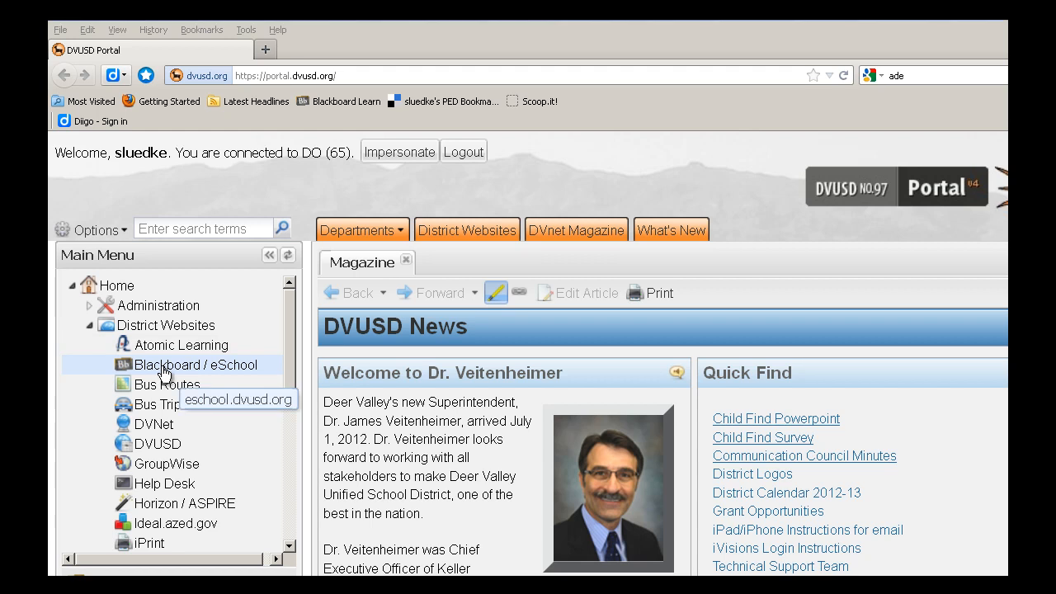
Step: Launch Blackboard / eSchool from the DVUSD Portal's District Websites list
{"action": "left_click", "coordinate": [196, 365]}
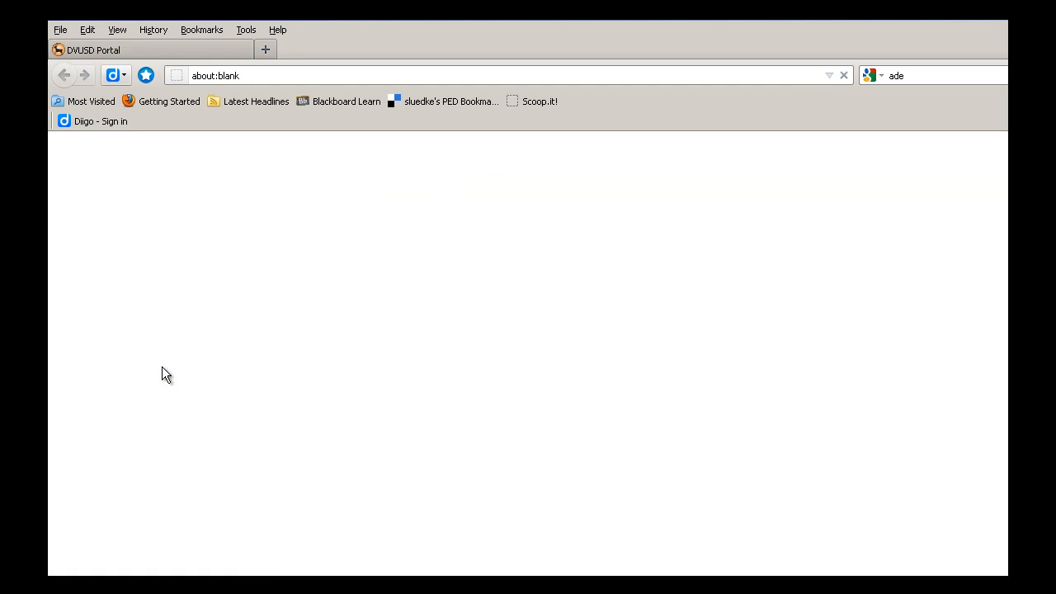
Step: Load the eSchool home page and scroll through My Classes to ELA Common Core Training 2012/2013
{"action": "left_click", "coordinate": [346, 101]}
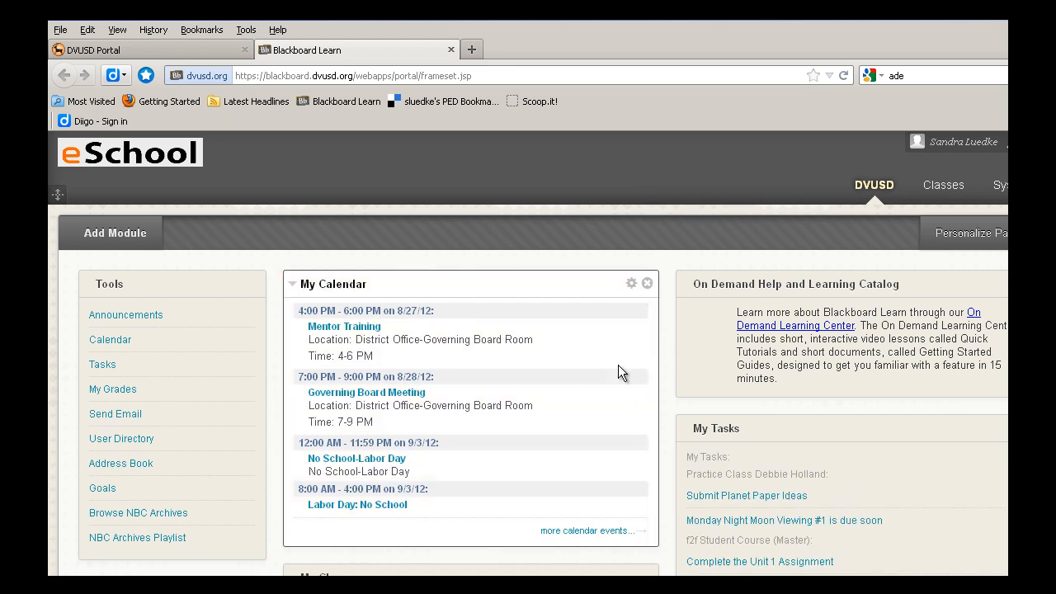
{"action": "scroll", "scroll_direction": "down", "scroll_amount": 3}
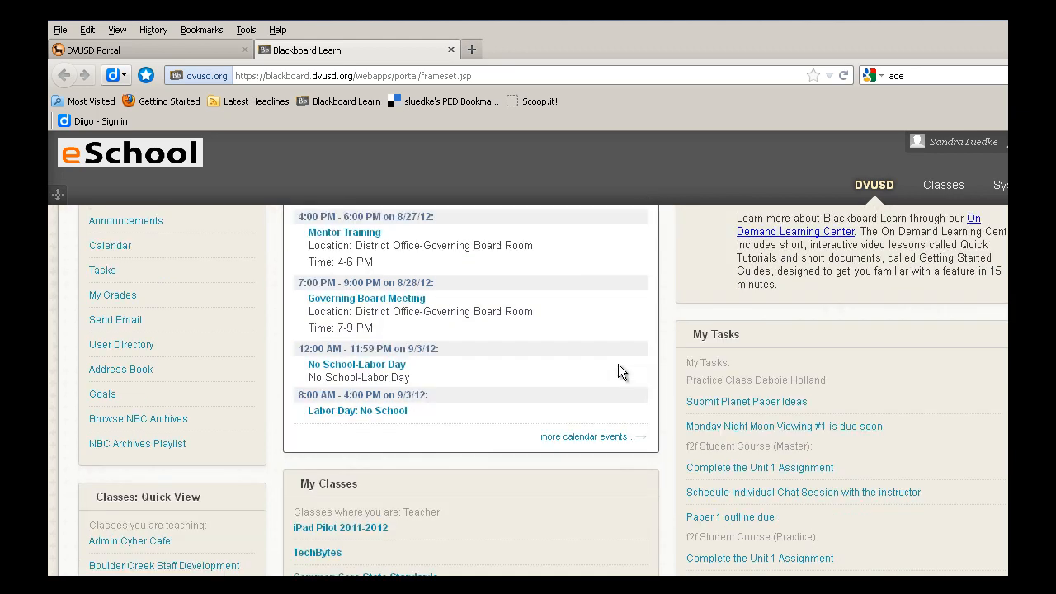
{"action": "scroll", "scroll_direction": "down", "scroll_amount": 3}
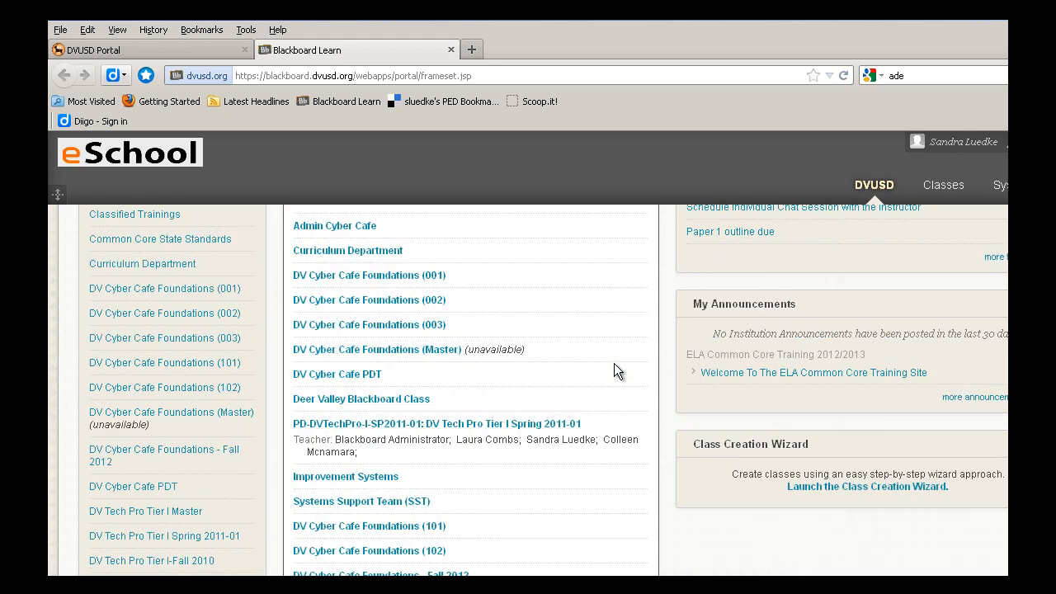
{"action": "scroll", "scroll_direction": "down", "scroll_amount": 3}
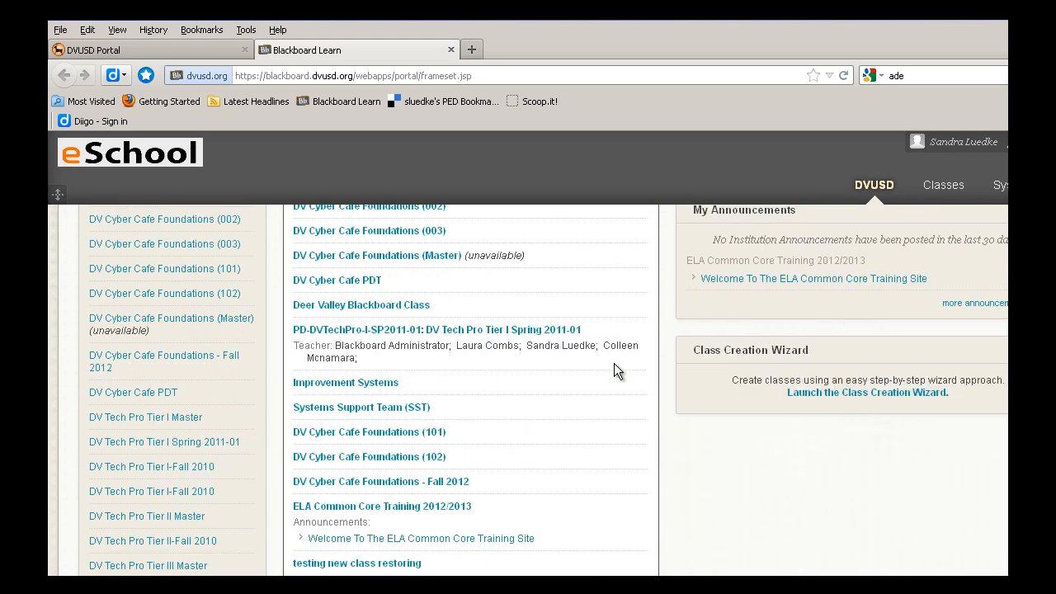
{"action": "scroll", "scroll_direction": "down", "scroll_amount": 3}
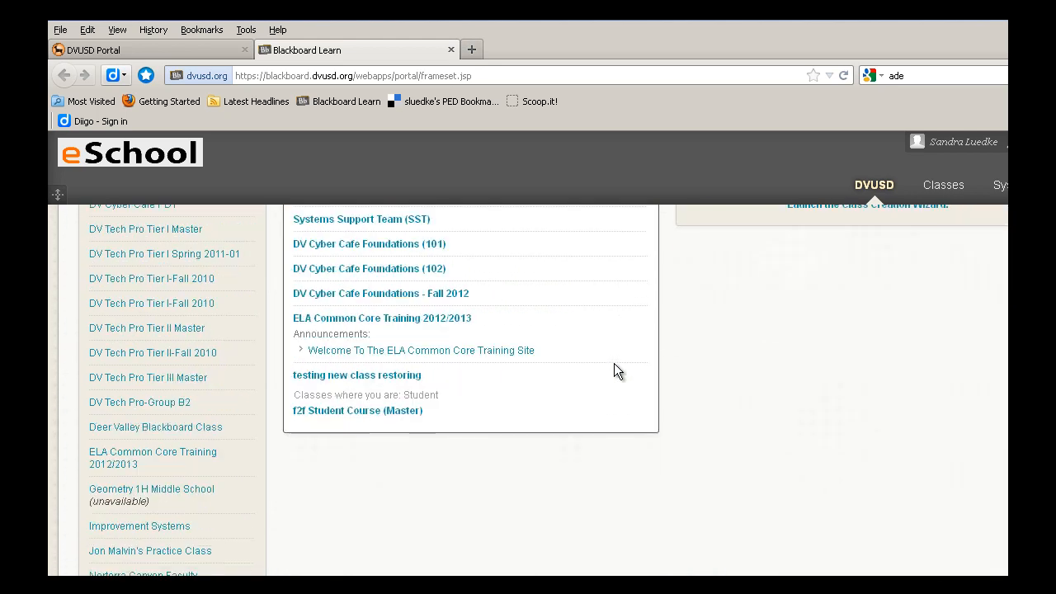
{"action": "mouse_move", "coordinate": [423, 322]}
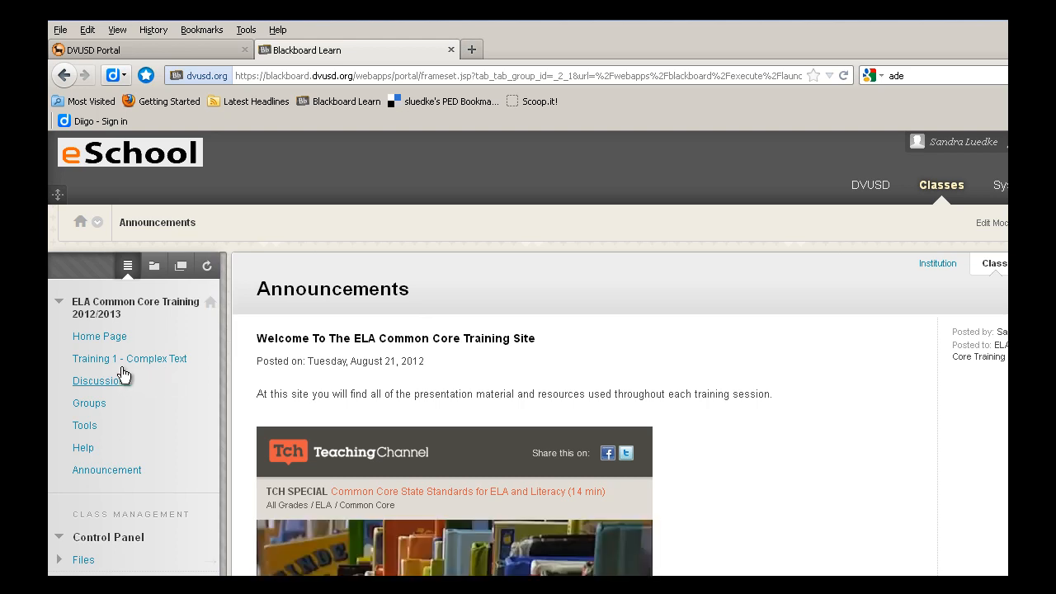
{"action": "mouse_move", "coordinate": [120, 361]}
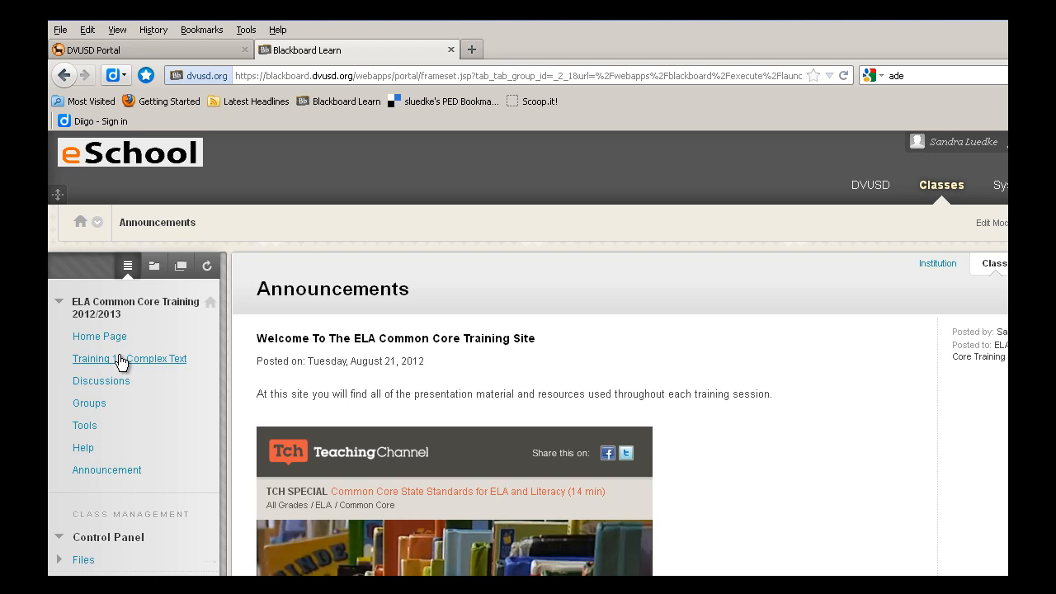
Step: Go to Training 1 - Complex Text and open the High School & Middle School Training - Aug 24, 2012 folder
{"action": "left_click", "coordinate": [129, 359]}
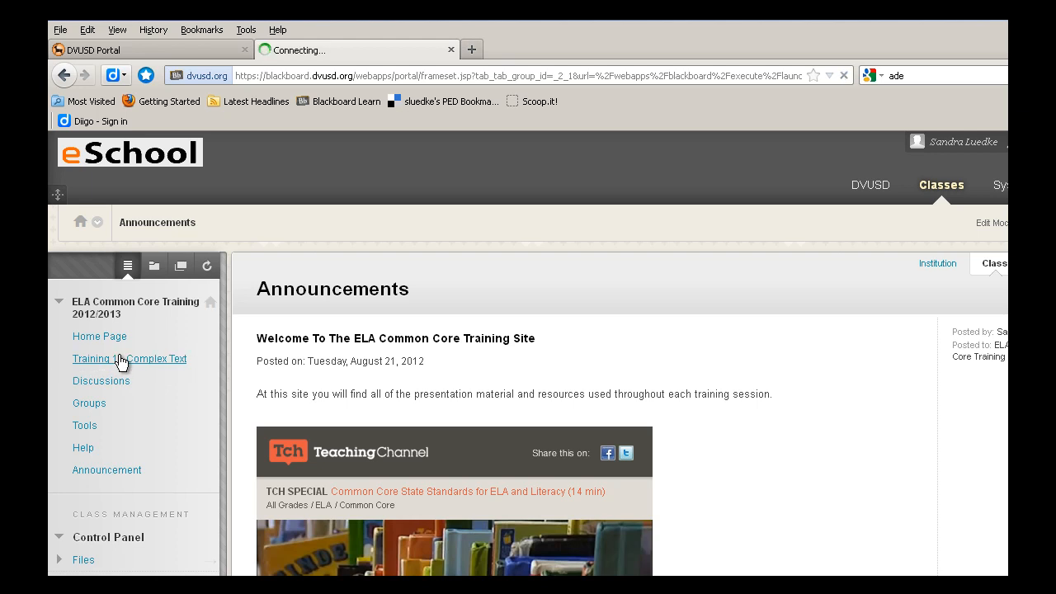
{"action": "left_click", "coordinate": [130, 358]}
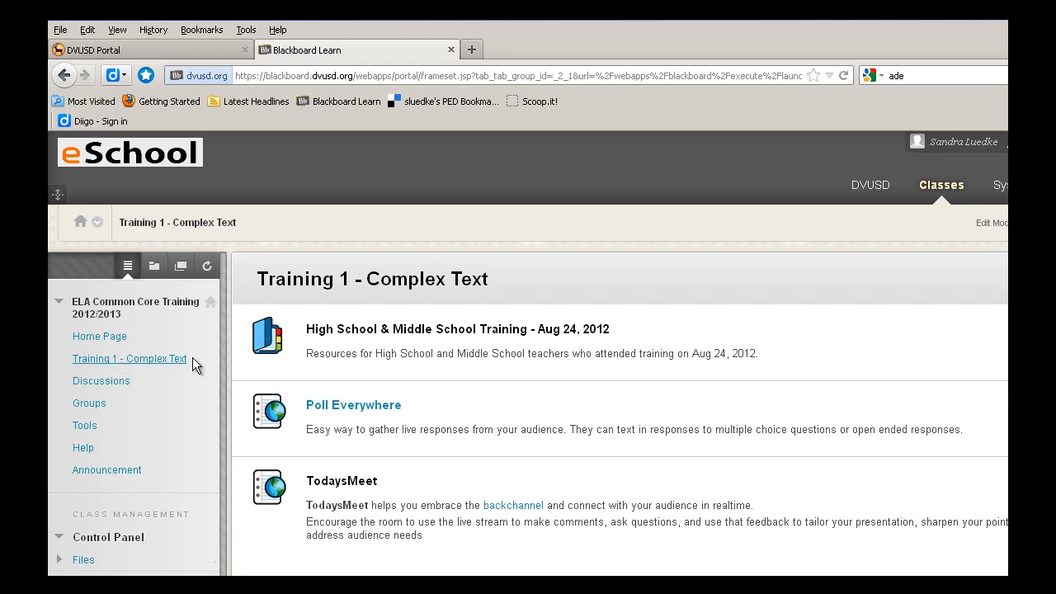
{"action": "mouse_move", "coordinate": [604, 335]}
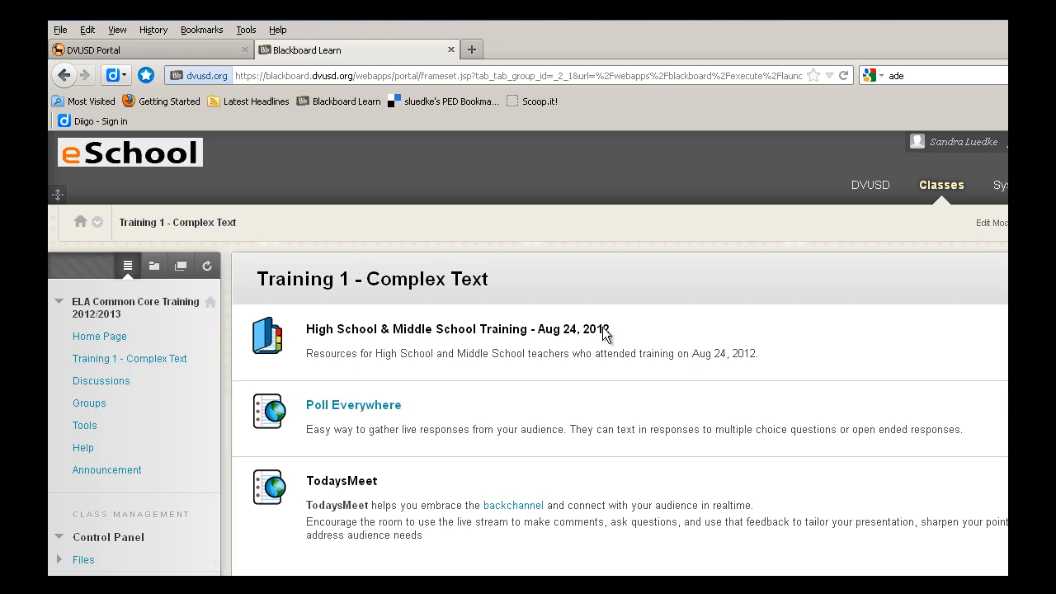
{"action": "mouse_move", "coordinate": [632, 329]}
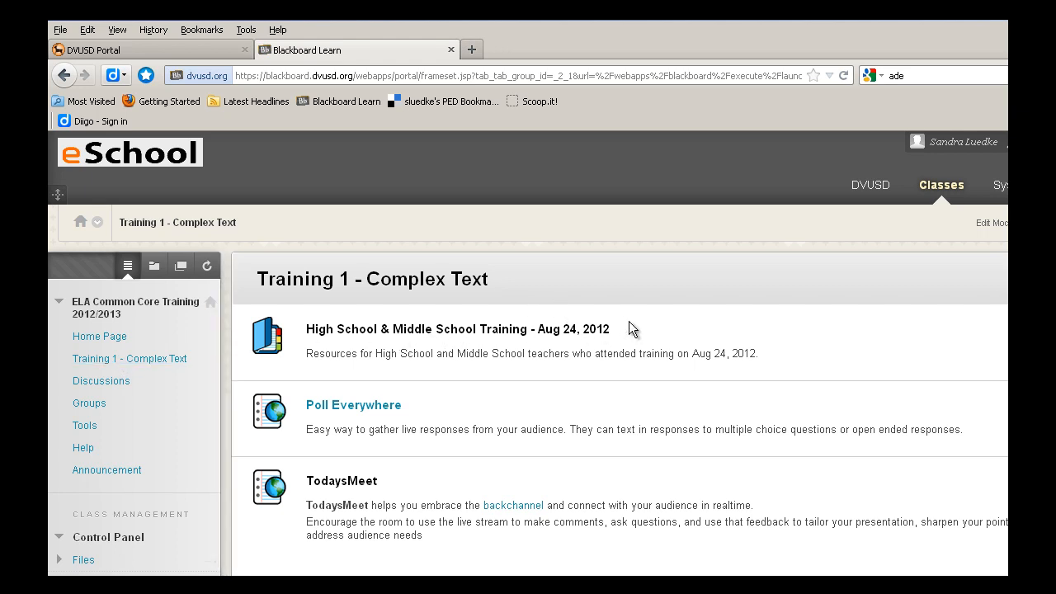
{"action": "mouse_move", "coordinate": [514, 320]}
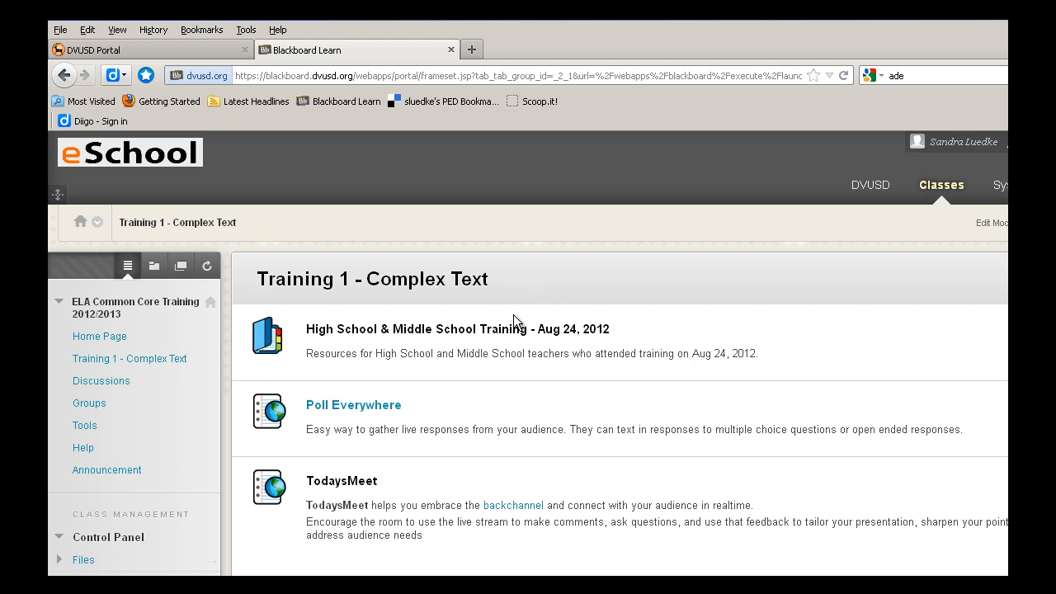
{"action": "mouse_move", "coordinate": [456, 334]}
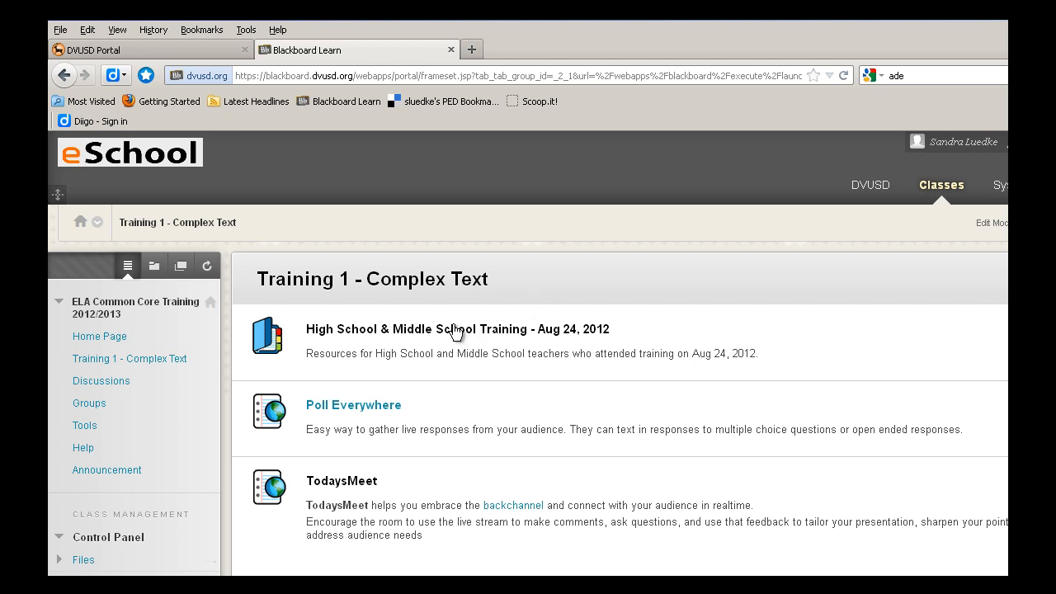
{"action": "left_click", "coordinate": [458, 328]}
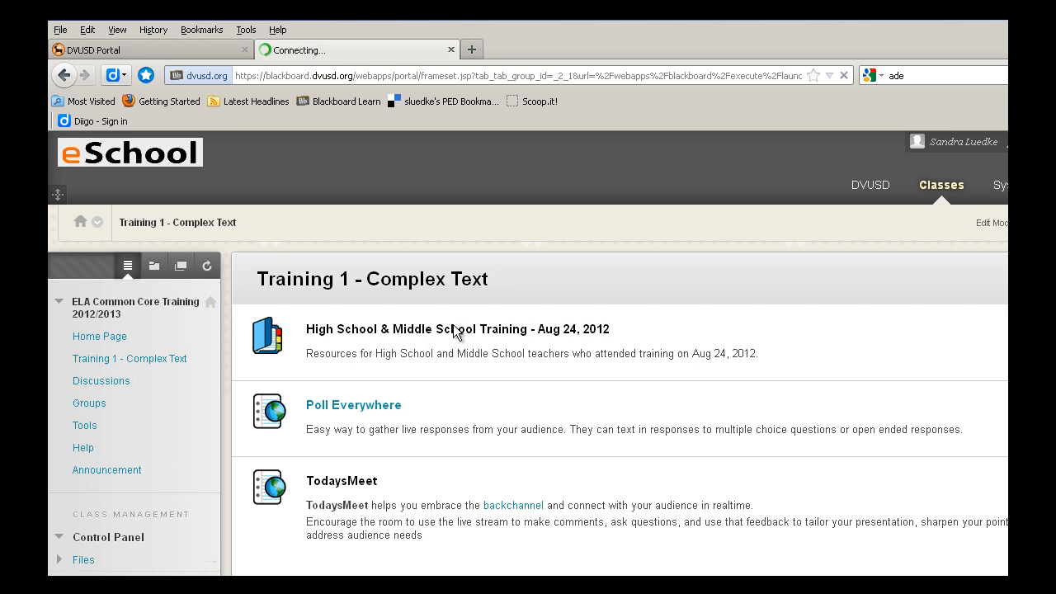
{"action": "left_click", "coordinate": [458, 329]}
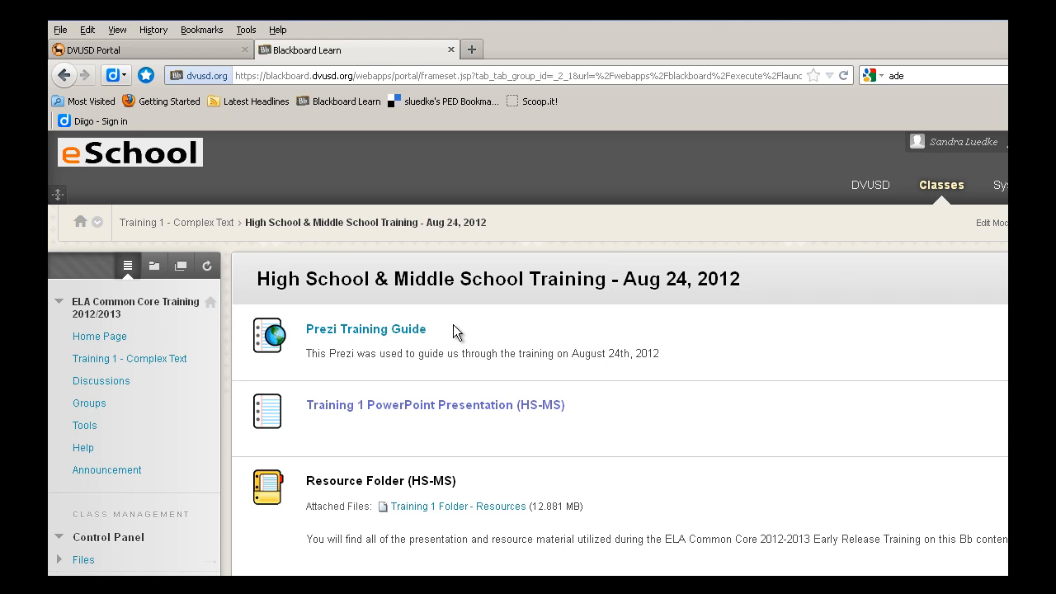
{"action": "mouse_move", "coordinate": [581, 445]}
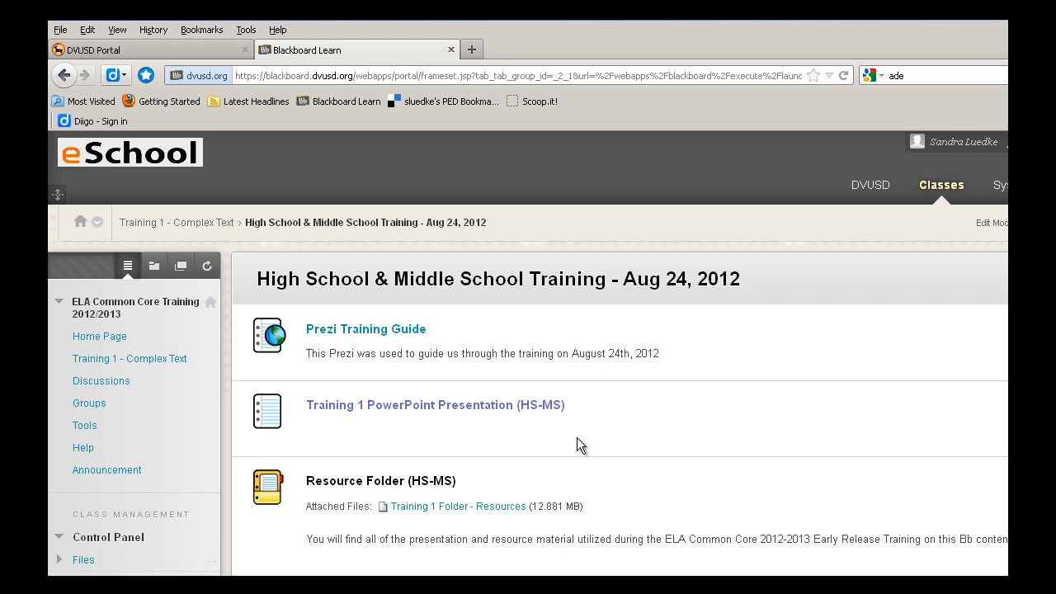
{"action": "mouse_move", "coordinate": [535, 482]}
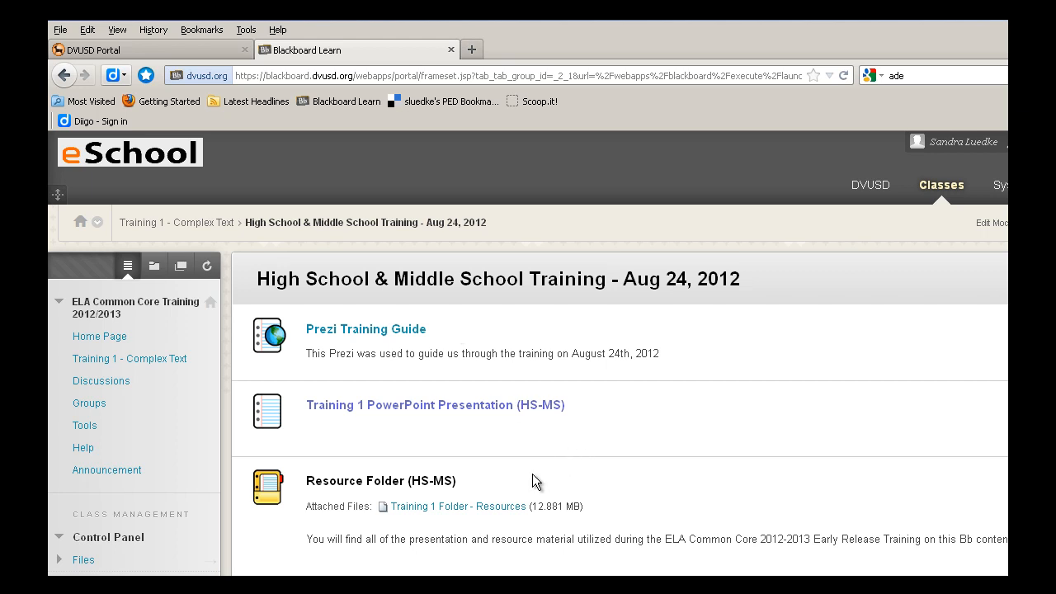
{"action": "scroll", "scroll_direction": "down", "scroll_amount": 3}
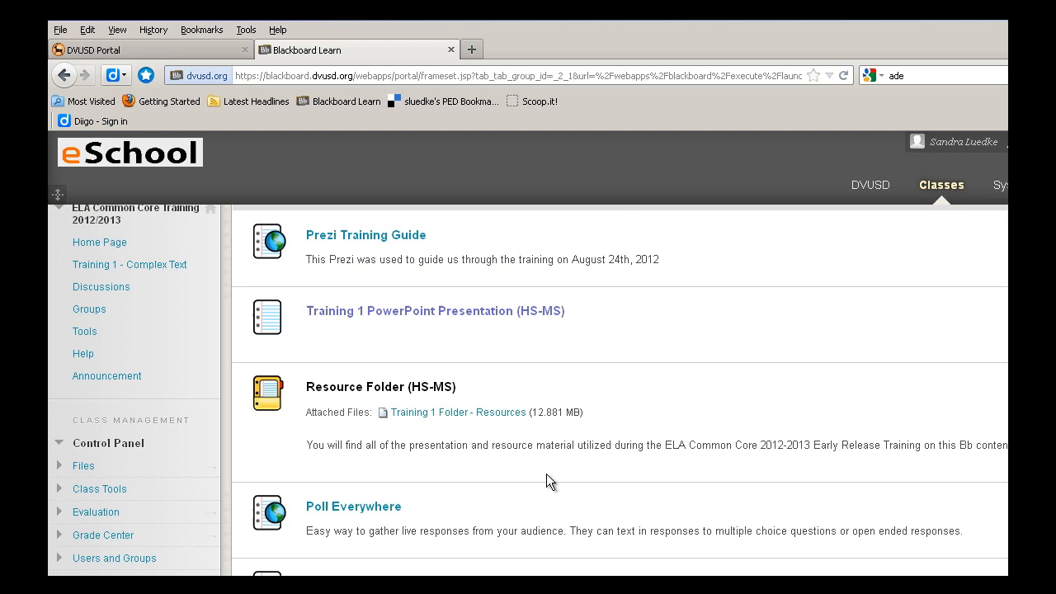
{"action": "scroll", "scroll_direction": "down", "scroll_amount": 3}
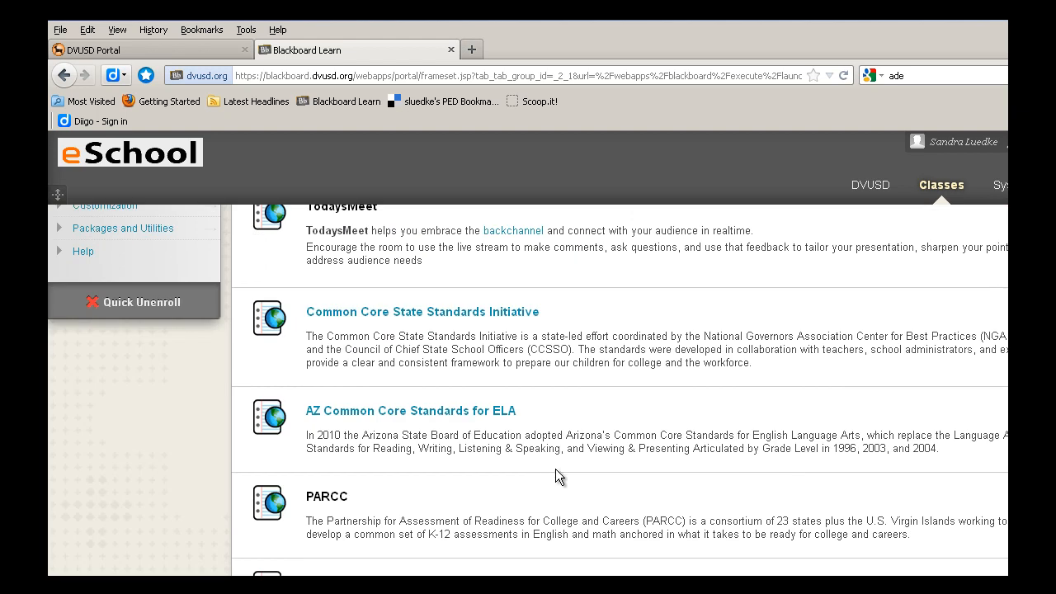
{"action": "scroll", "scroll_direction": "up", "scroll_amount": 3}
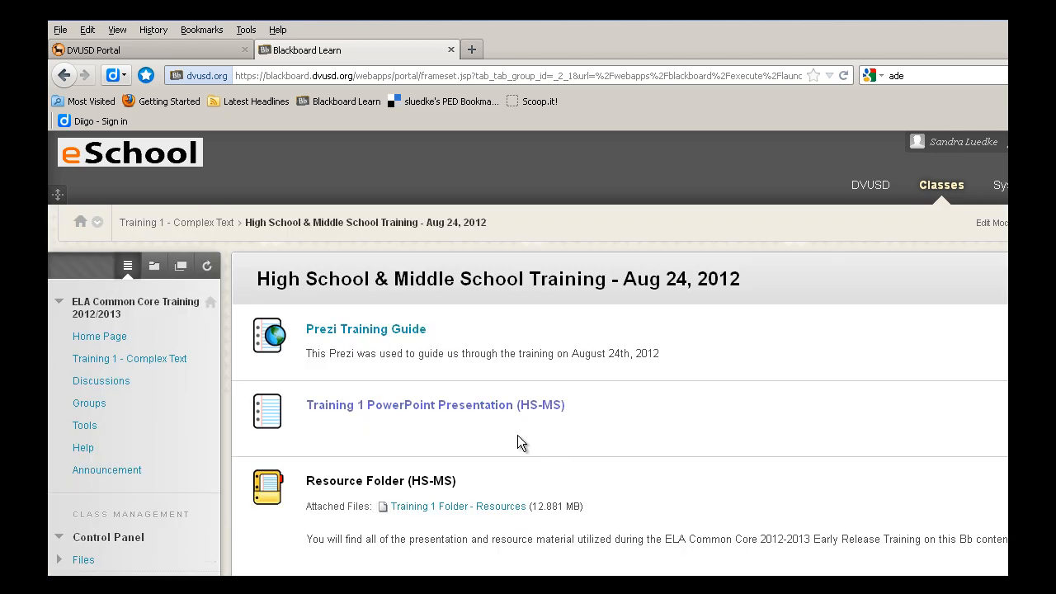
{"action": "mouse_move", "coordinate": [434, 413]}
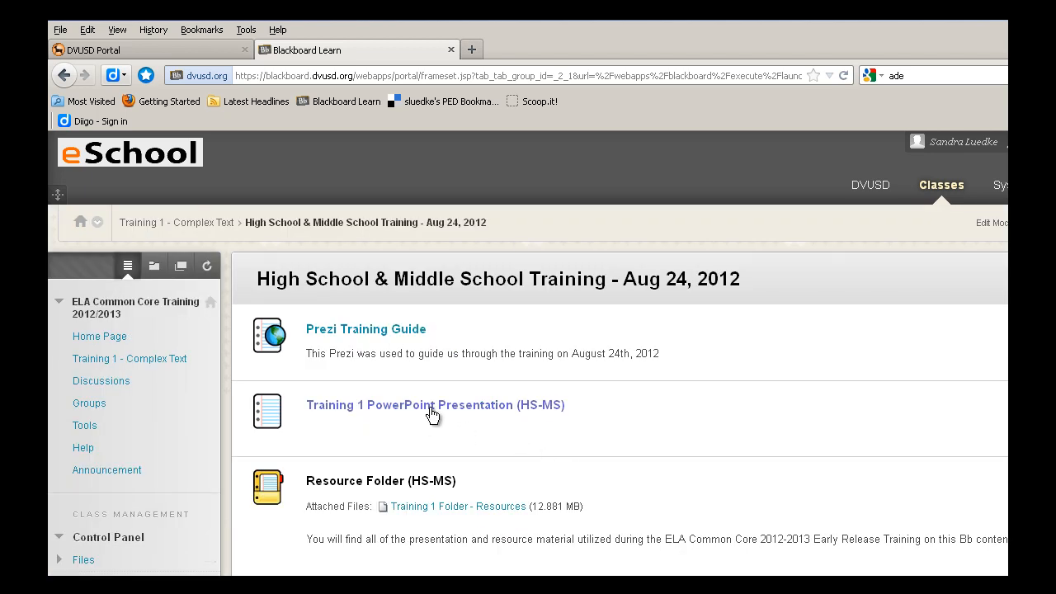
Step: Open the Training 1 PowerPoint Presentation (HS-MS) item and cancel the file download
{"action": "left_click", "coordinate": [435, 405]}
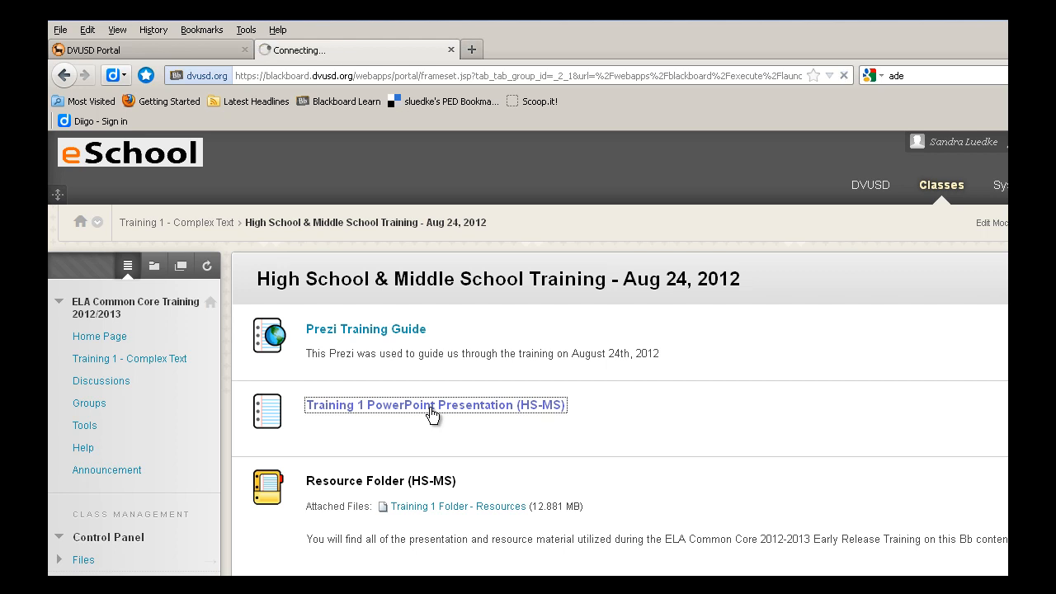
{"action": "left_click", "coordinate": [434, 405]}
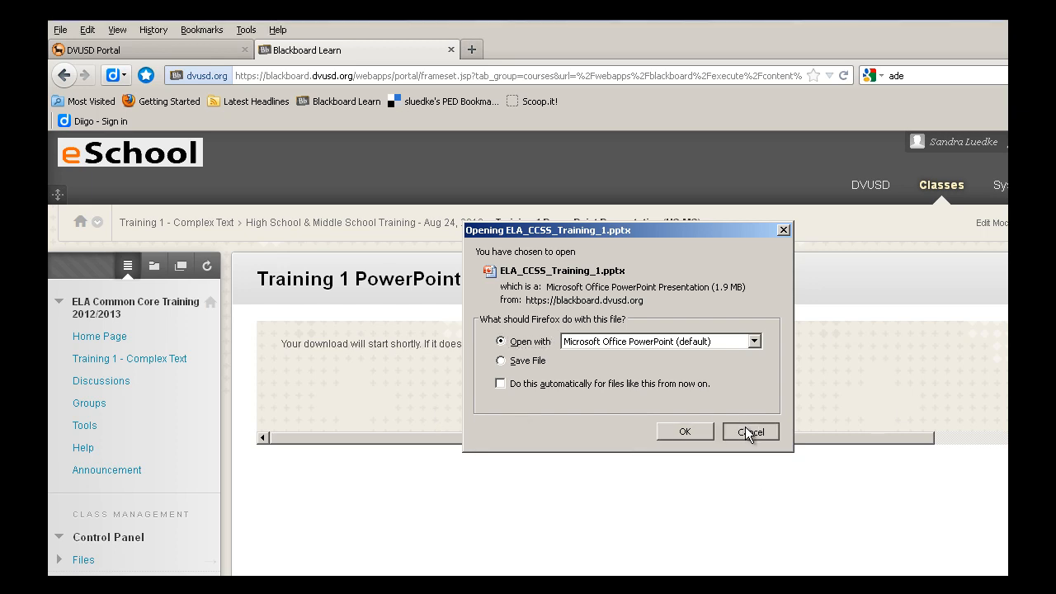
{"action": "left_click", "coordinate": [749, 431]}
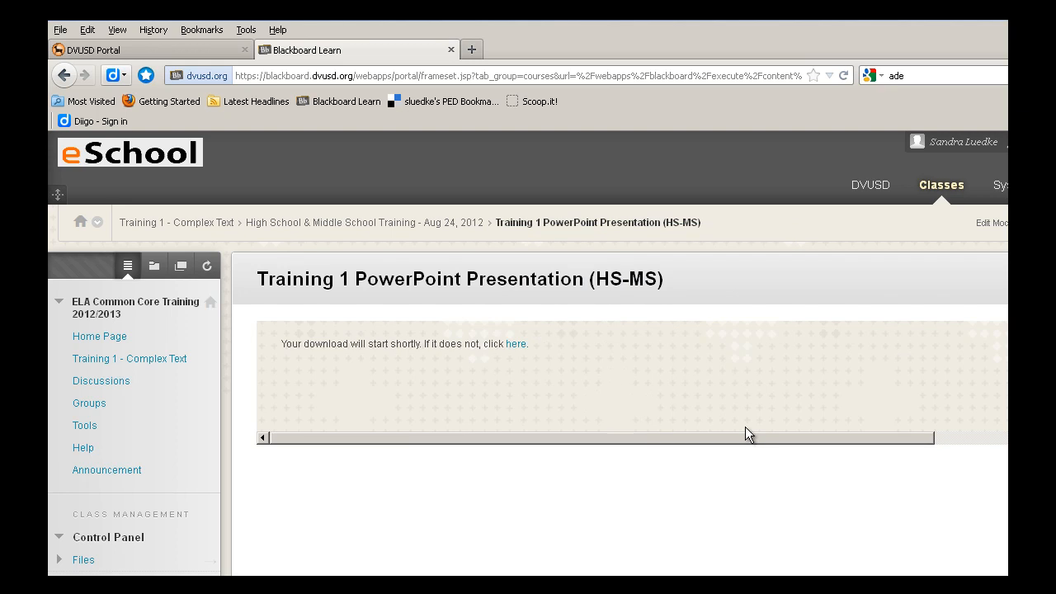
{"action": "mouse_move", "coordinate": [599, 347]}
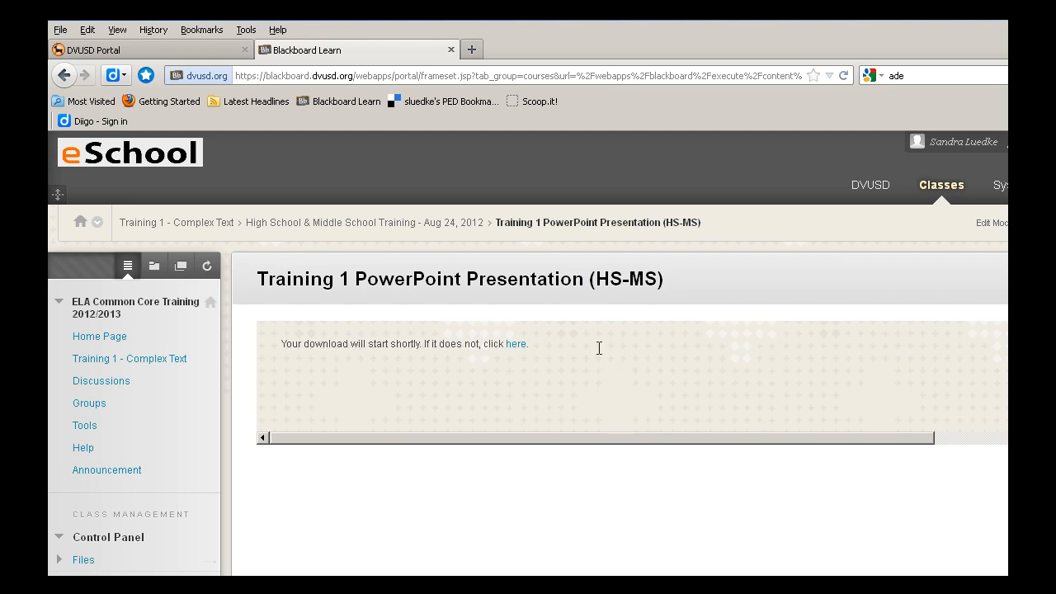
{"action": "mouse_move", "coordinate": [422, 225]}
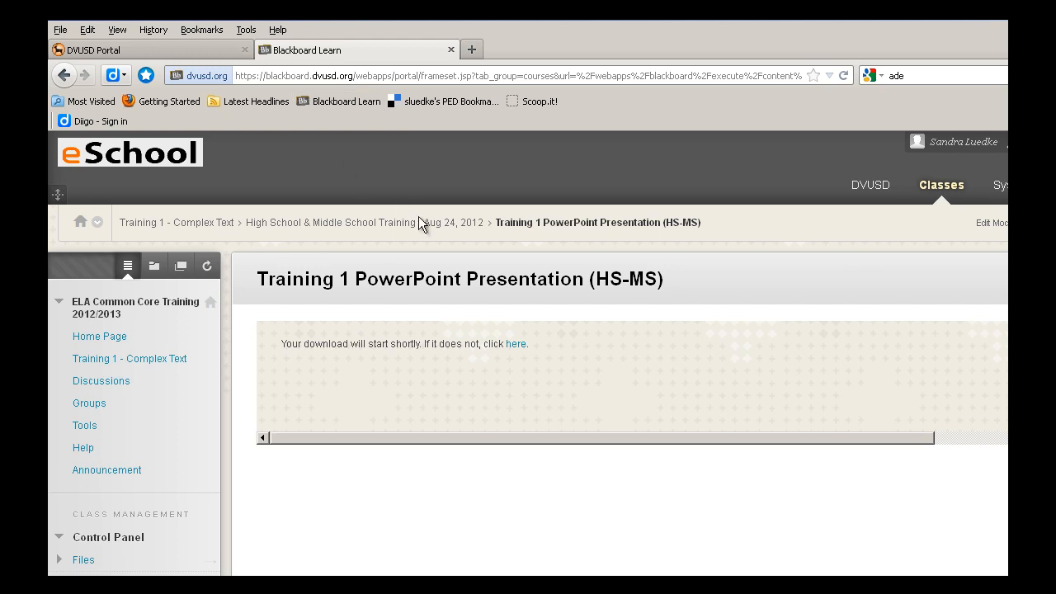
{"action": "mouse_move", "coordinate": [435, 217]}
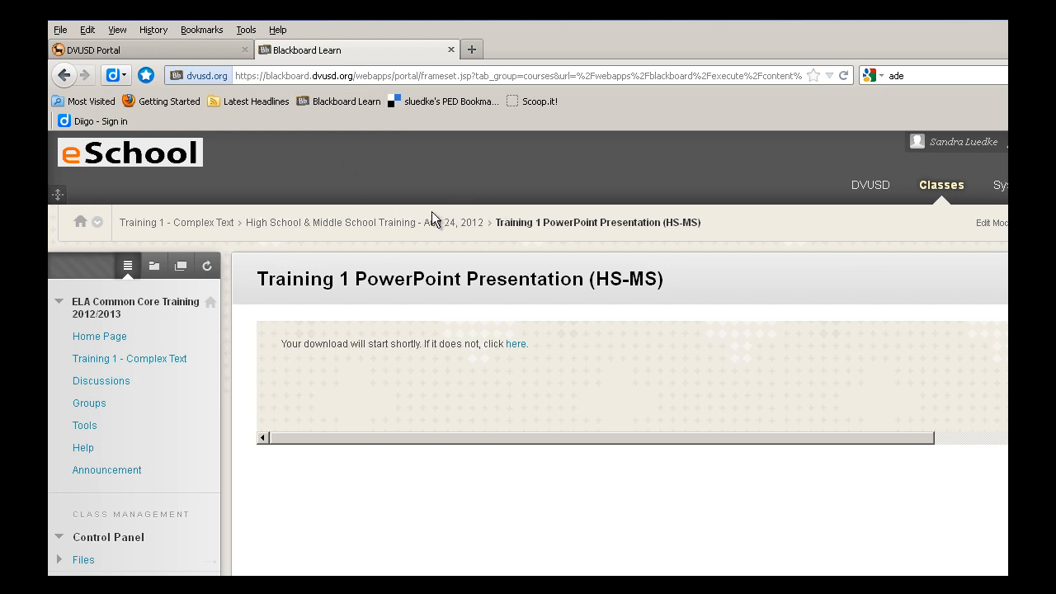
{"action": "mouse_move", "coordinate": [399, 228]}
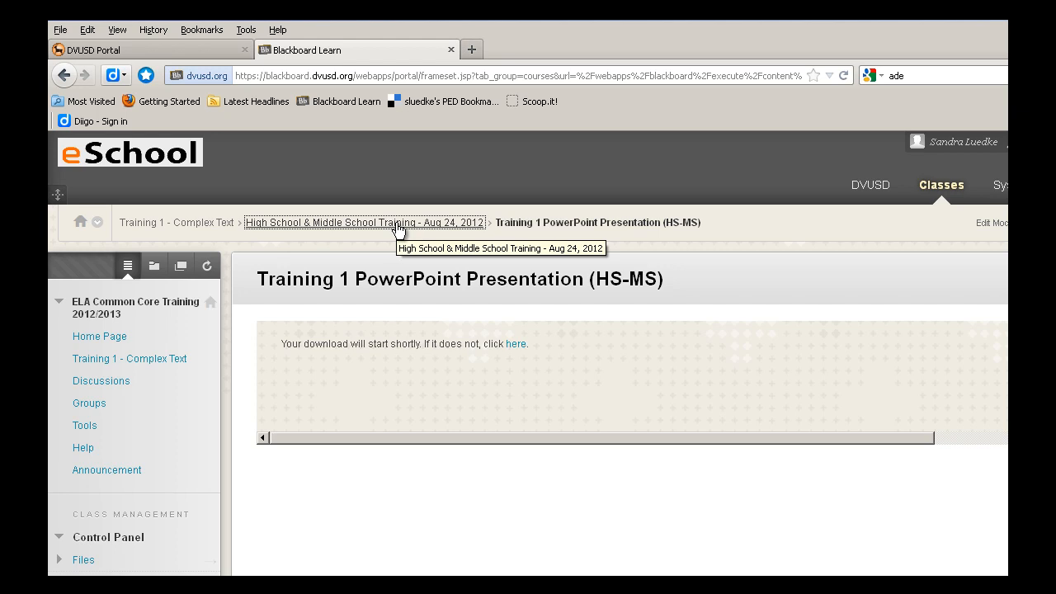
Step: Return to the Aug 24, 2012 training page and open the Training 1 Folder - Resources attachment
{"action": "left_click", "coordinate": [363, 222]}
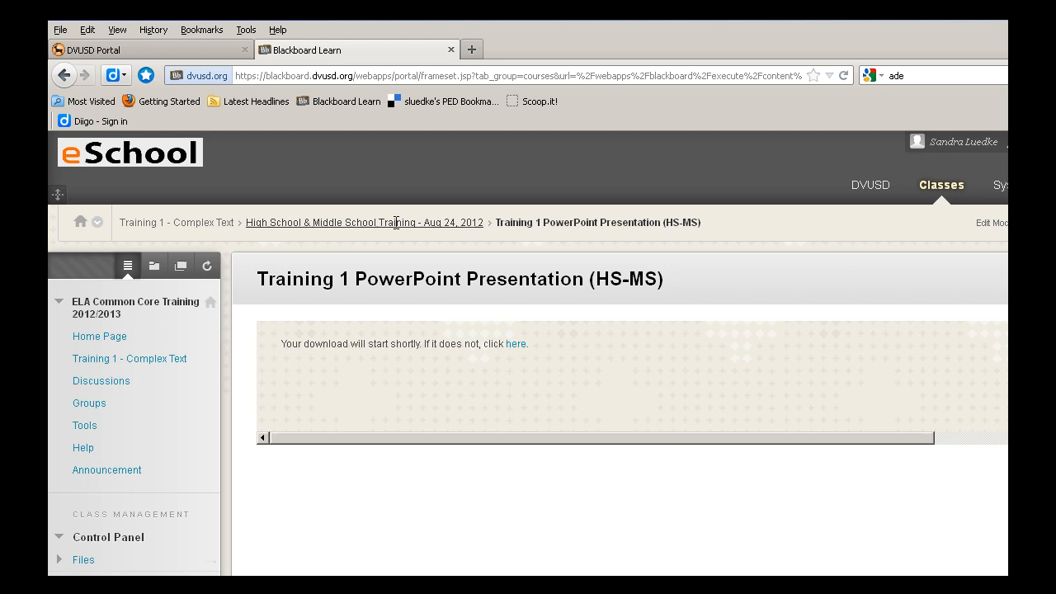
{"action": "left_click", "coordinate": [364, 222]}
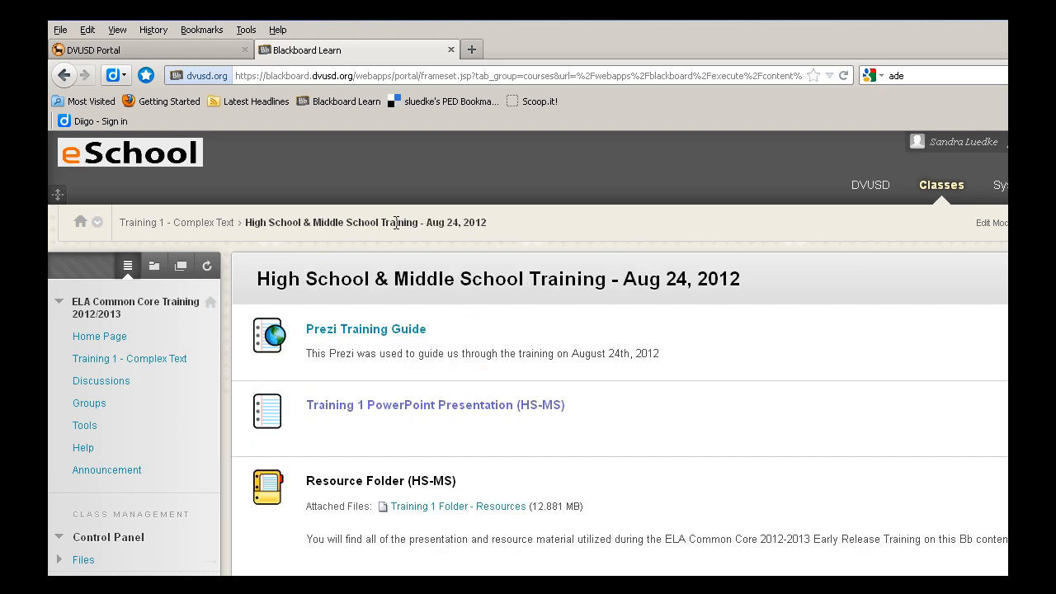
{"action": "mouse_move", "coordinate": [571, 355]}
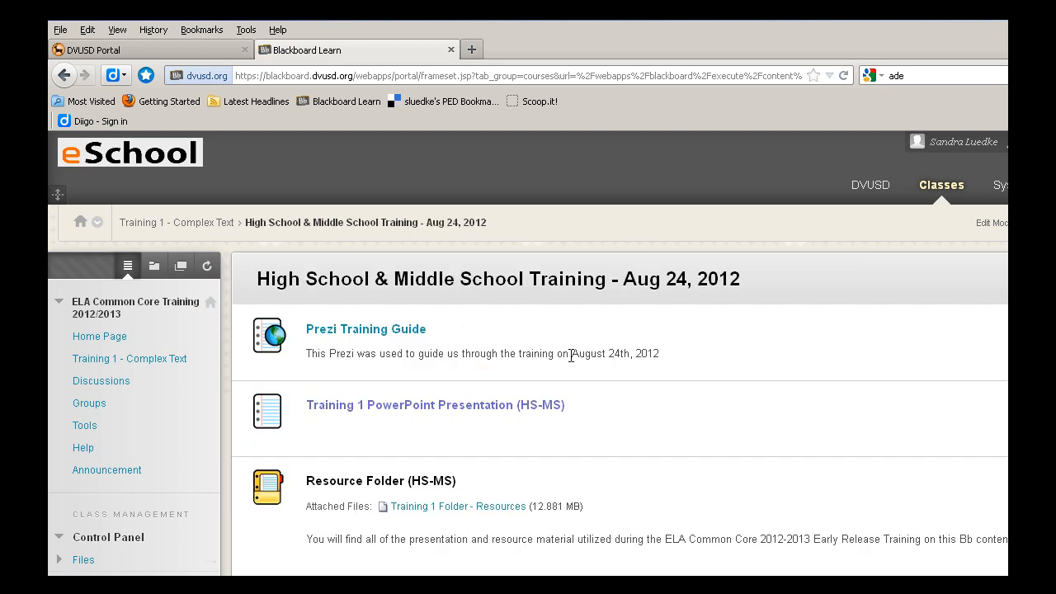
{"action": "scroll", "scroll_direction": "down", "scroll_amount": 3}
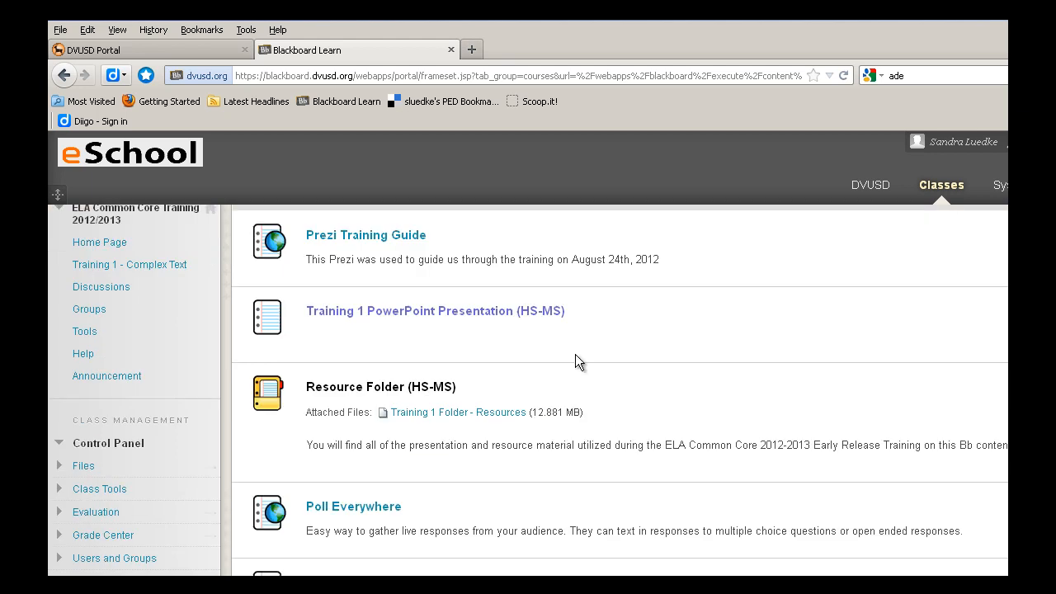
{"action": "scroll", "scroll_direction": "down", "scroll_amount": 3}
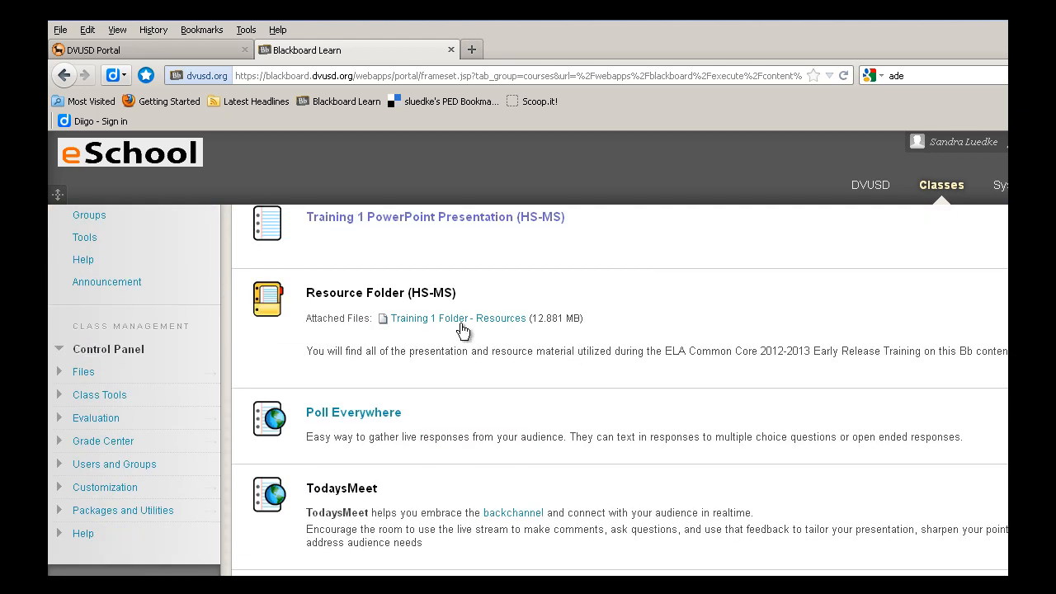
{"action": "mouse_move", "coordinate": [452, 324]}
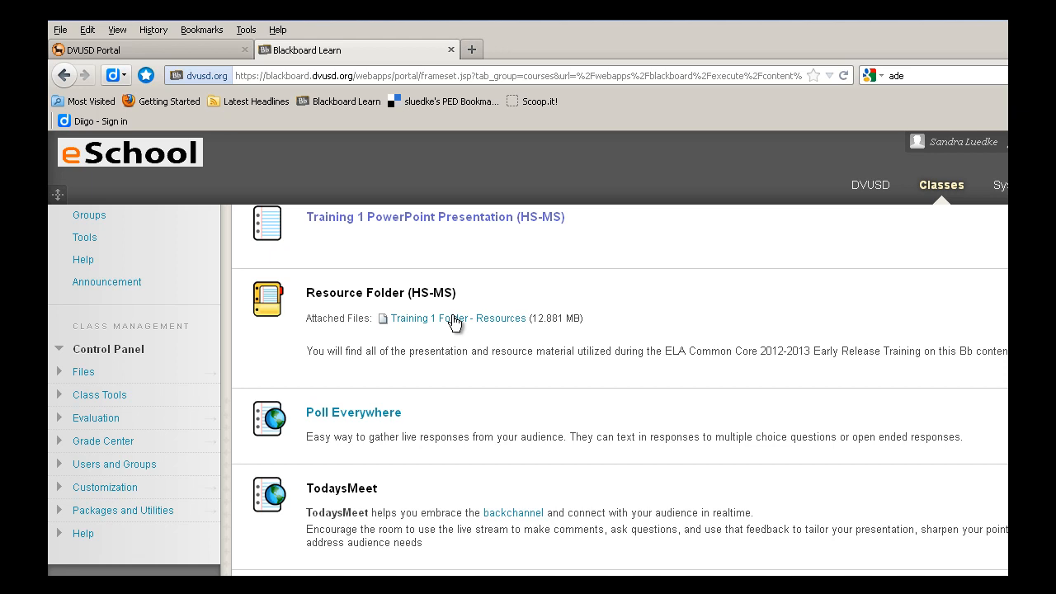
{"action": "left_click", "coordinate": [460, 318]}
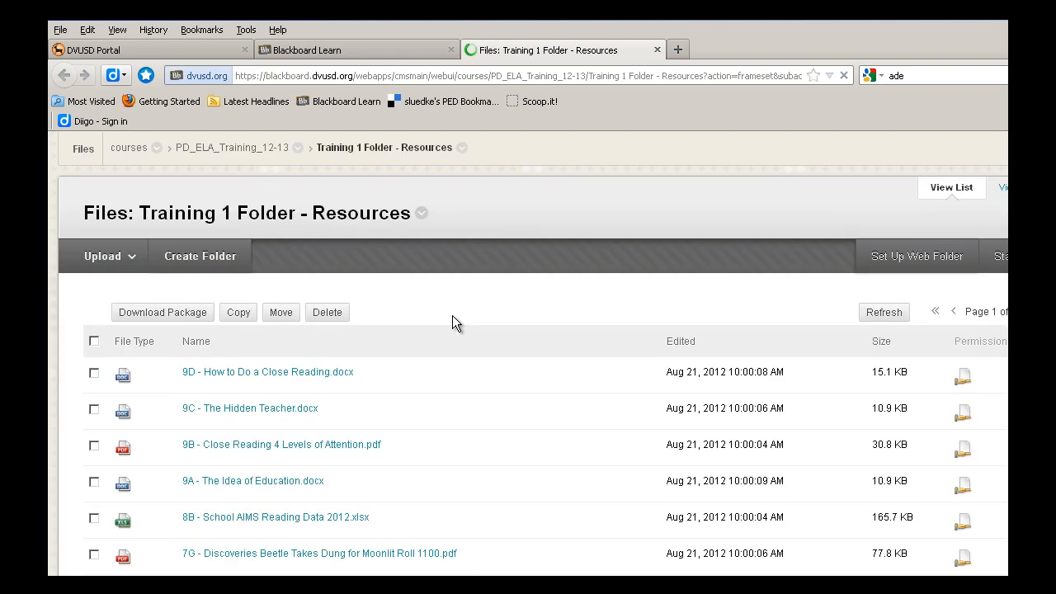
{"action": "mouse_move", "coordinate": [576, 408]}
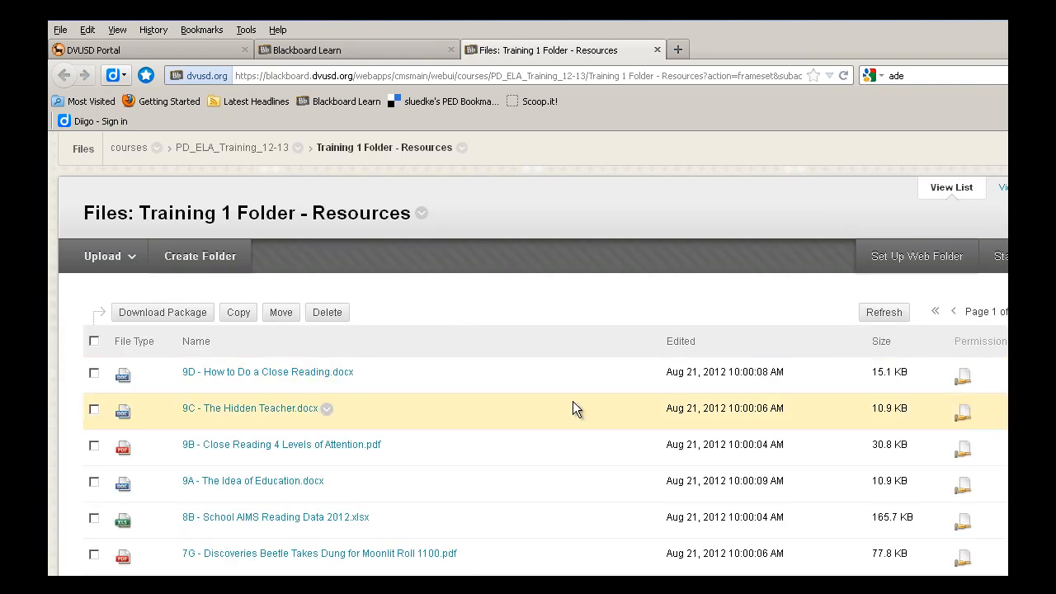
{"action": "mouse_move", "coordinate": [499, 372]}
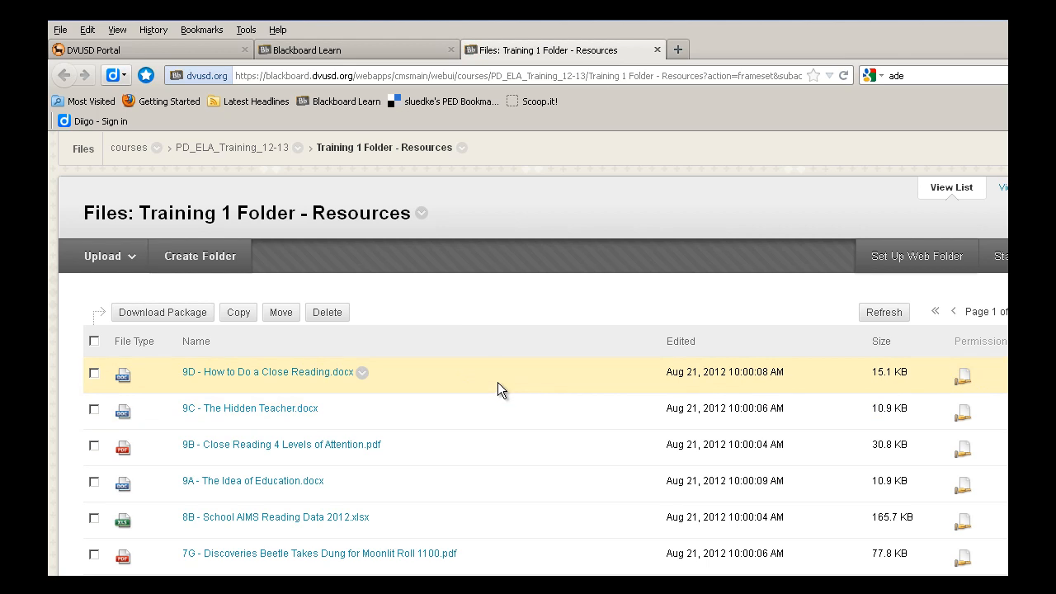
{"action": "scroll", "scroll_direction": "down", "scroll_amount": 3}
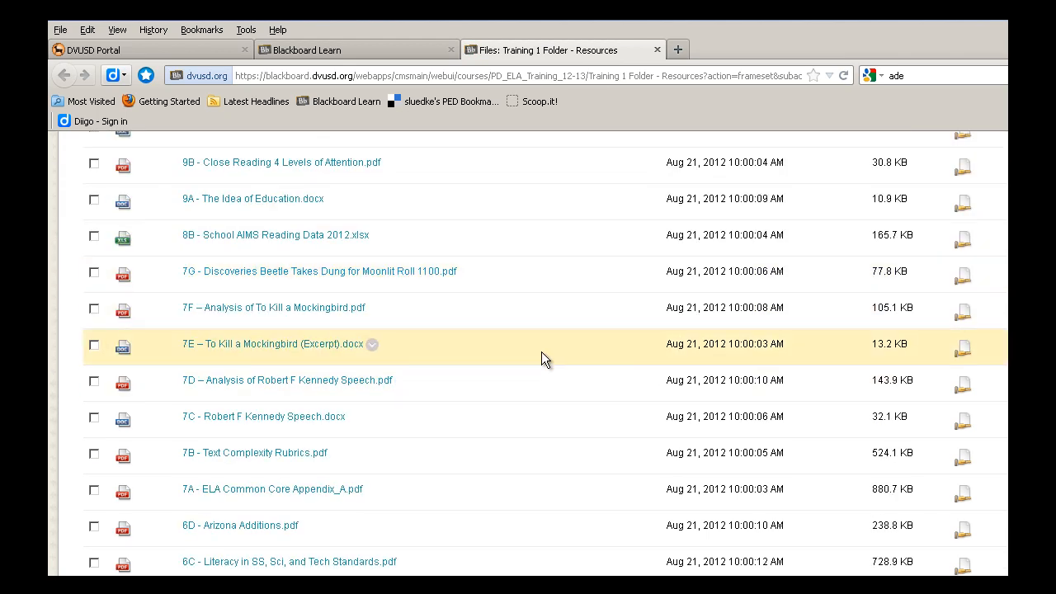
{"action": "scroll", "scroll_direction": "down", "scroll_amount": 3}
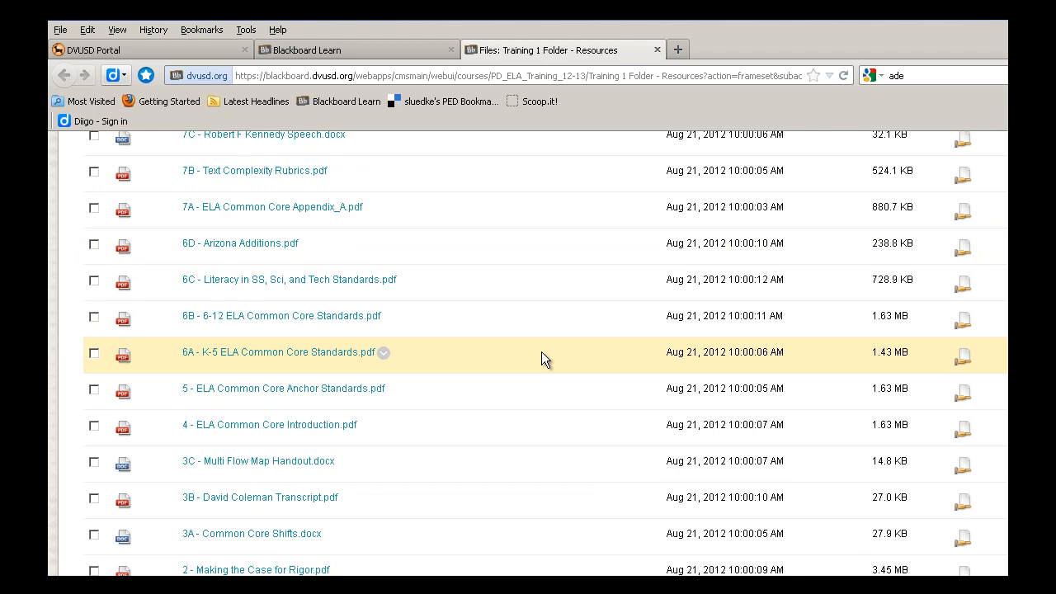
{"action": "scroll", "scroll_direction": "down", "scroll_amount": 3}
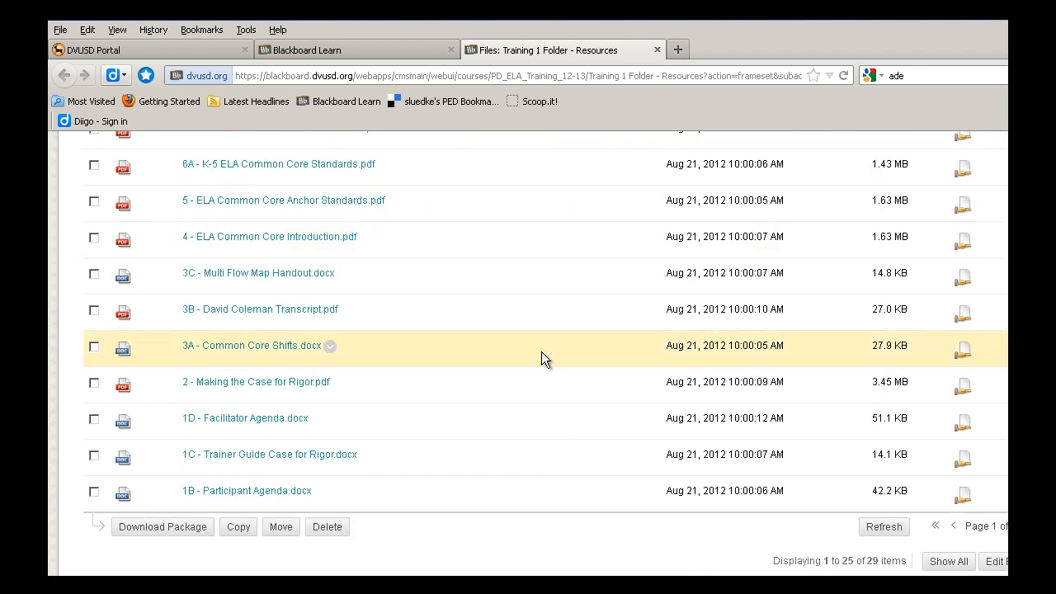
{"action": "scroll", "scroll_direction": "up", "scroll_amount": 3}
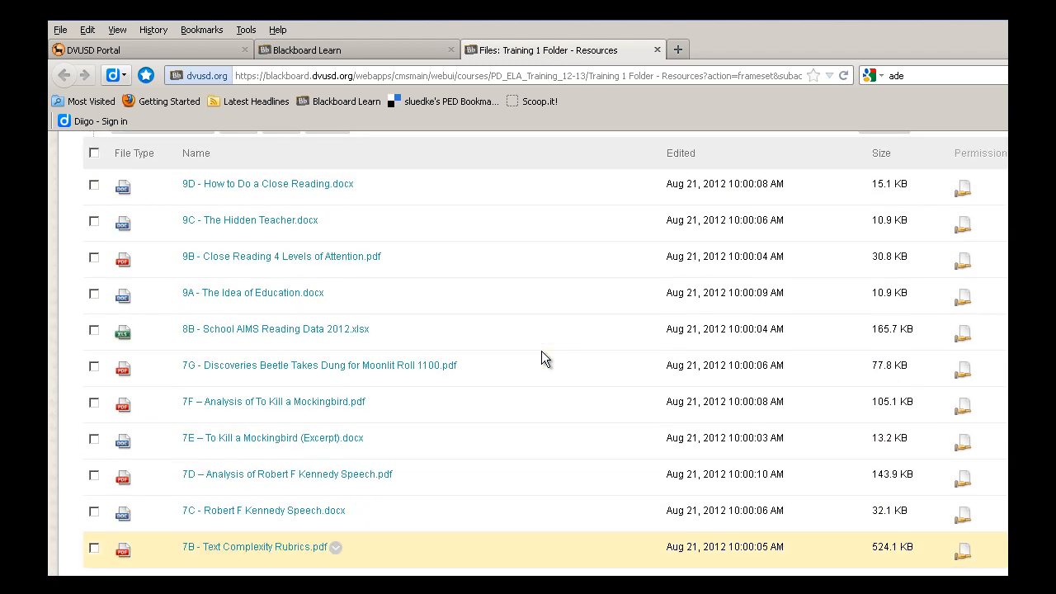
{"action": "scroll", "scroll_direction": "up", "scroll_amount": 3}
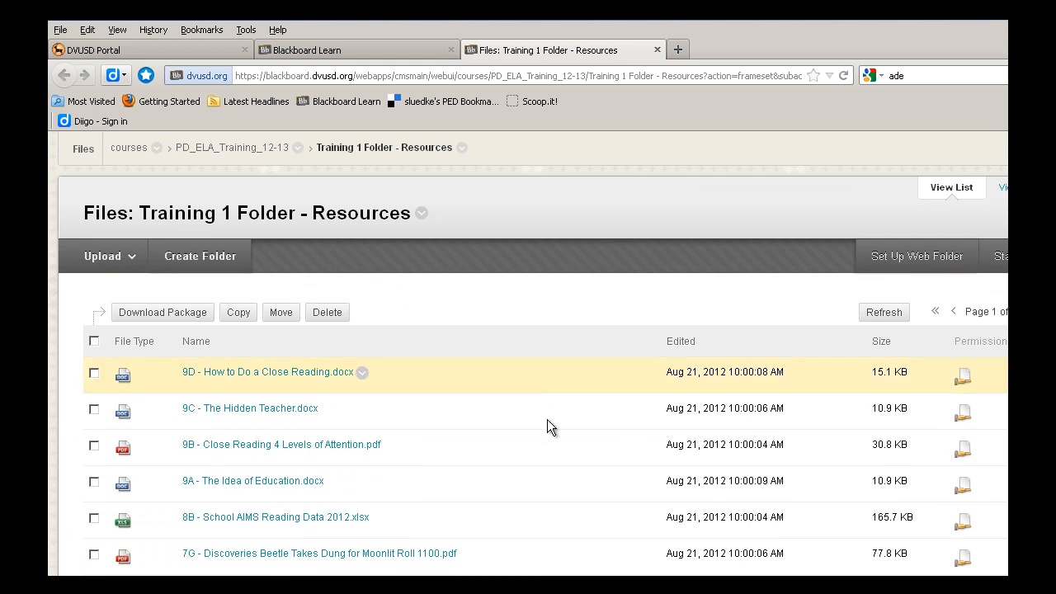
{"action": "mouse_move", "coordinate": [310, 407]}
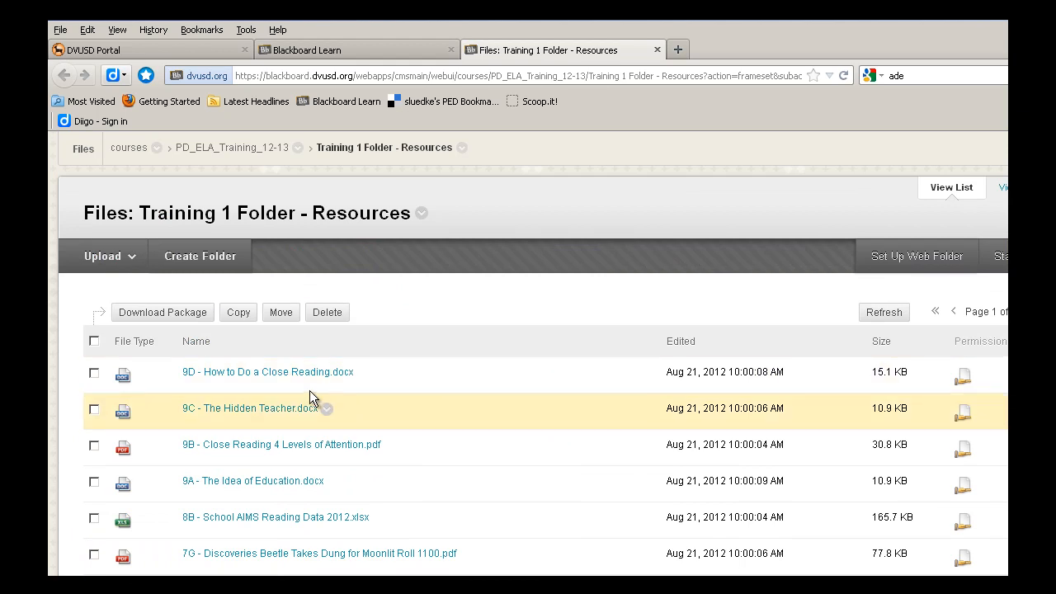
{"action": "mouse_move", "coordinate": [231, 372]}
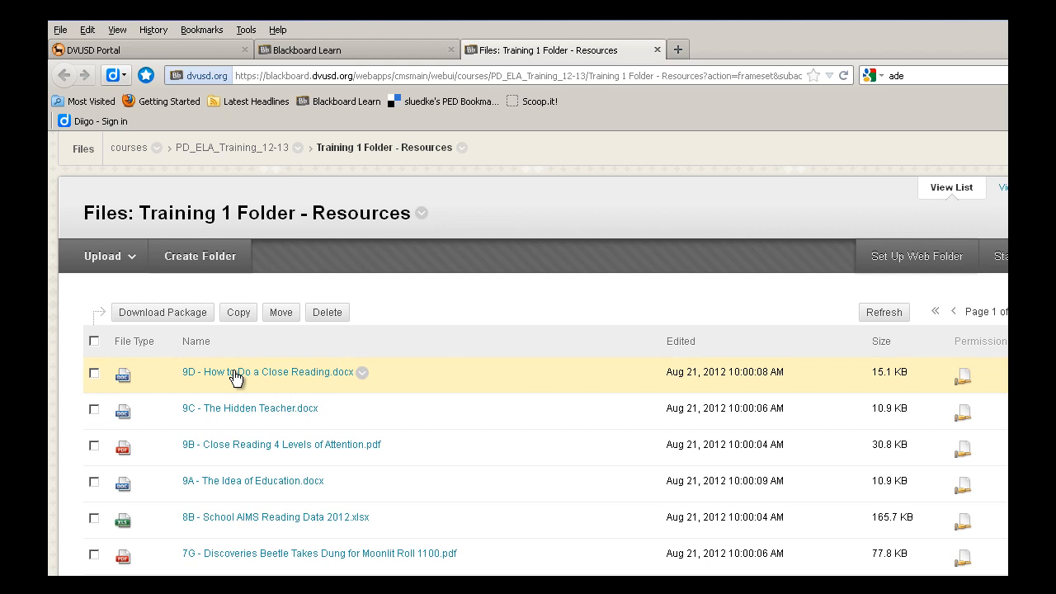
{"action": "left_click", "coordinate": [269, 373]}
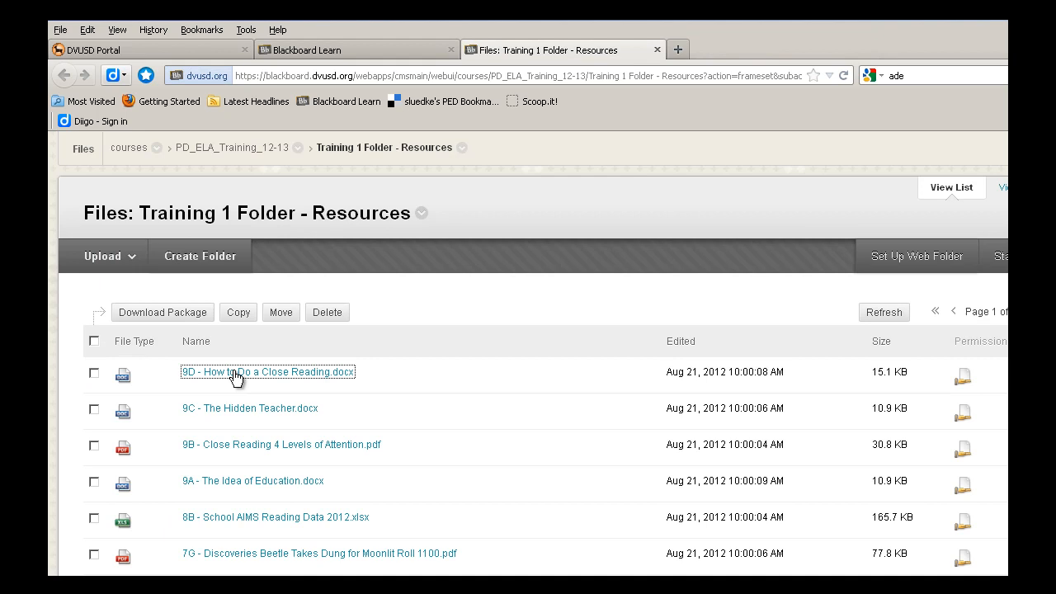
Step: Cancel opening 9D - How to Do a Close Reading.docx and switch back to the course tab
{"action": "left_click", "coordinate": [268, 372]}
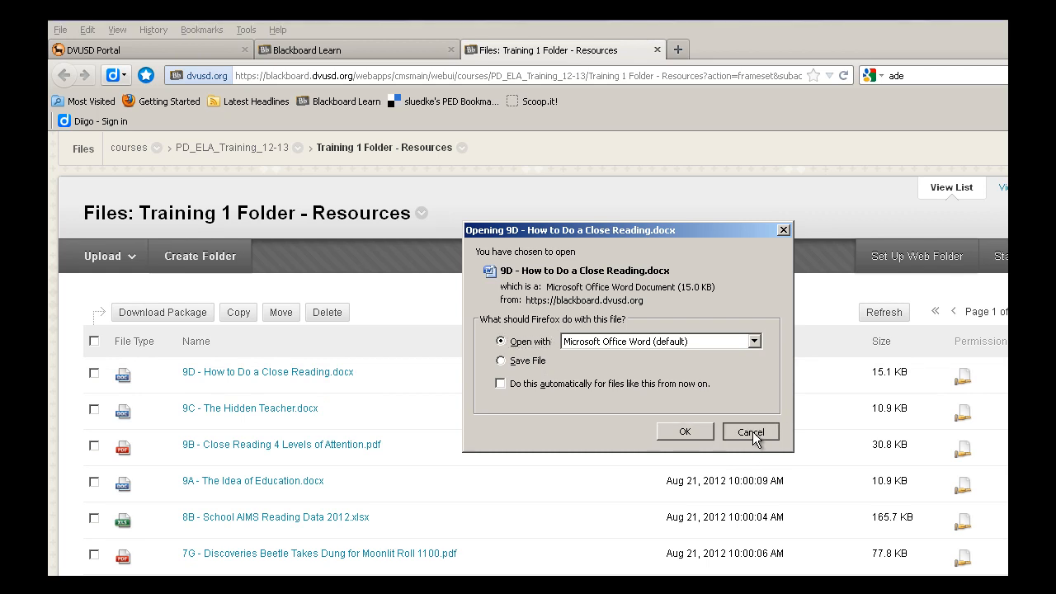
{"action": "left_click", "coordinate": [749, 431]}
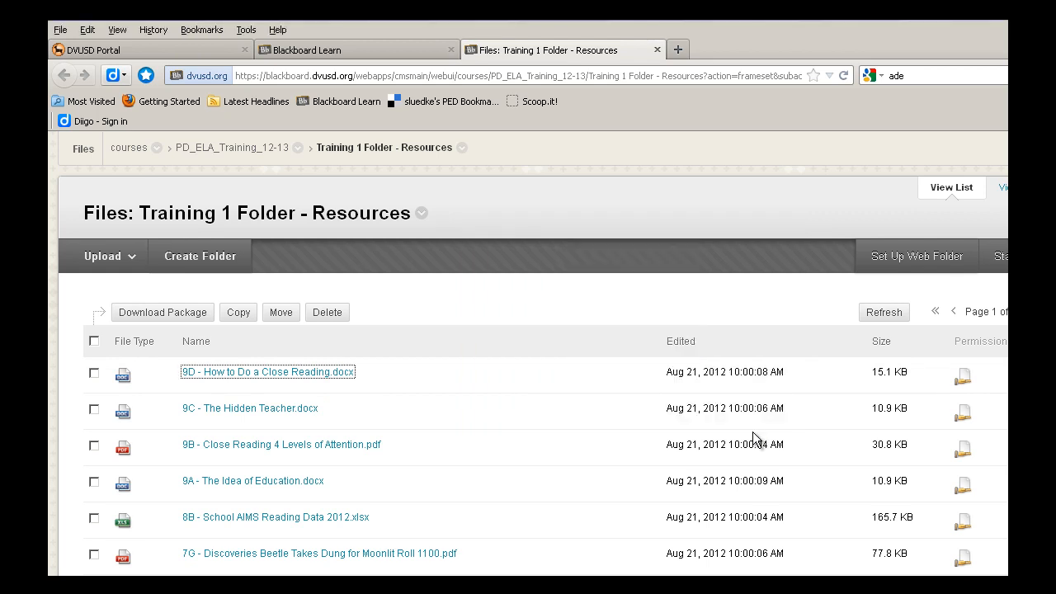
{"action": "mouse_move", "coordinate": [585, 316]}
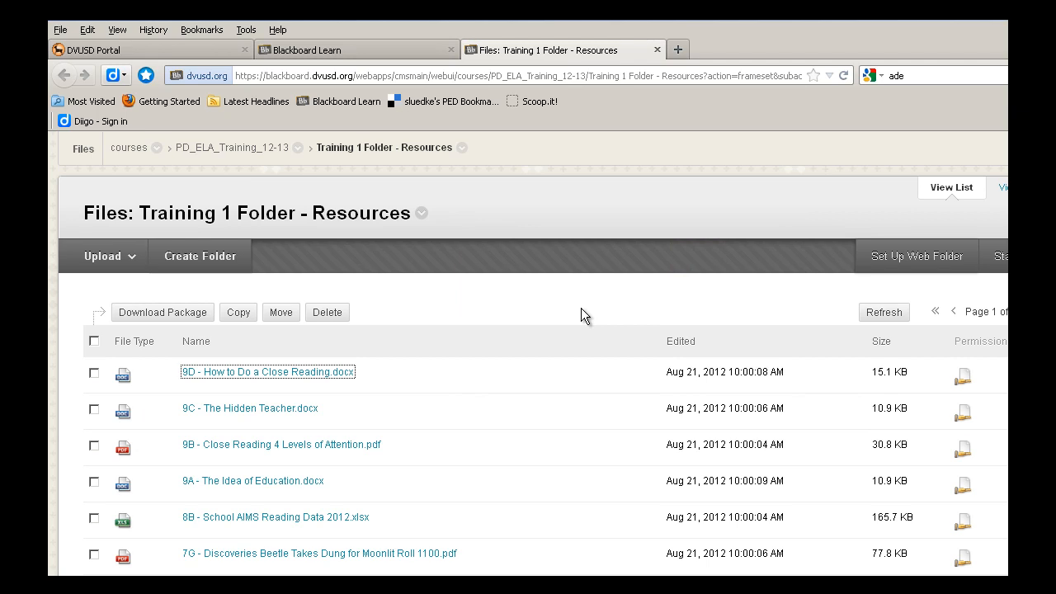
{"action": "mouse_move", "coordinate": [582, 221]}
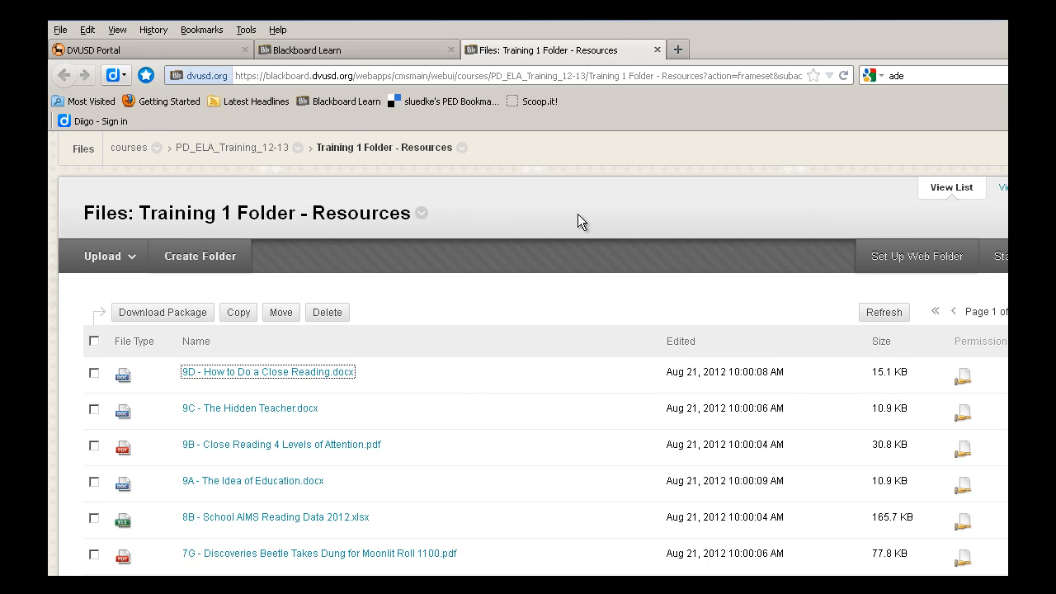
{"action": "mouse_move", "coordinate": [428, 54]}
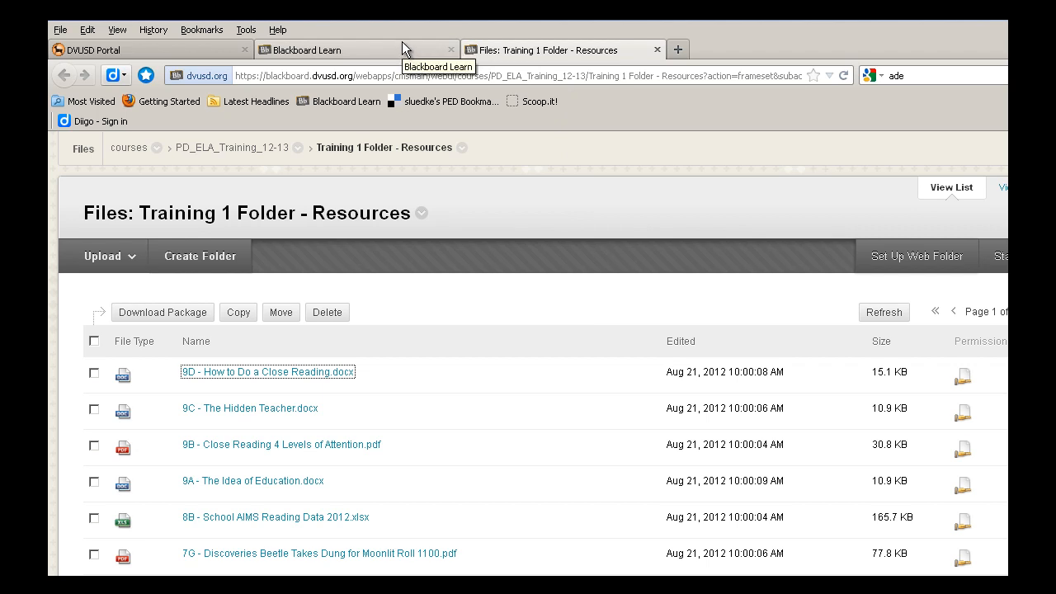
{"action": "left_click", "coordinate": [326, 50]}
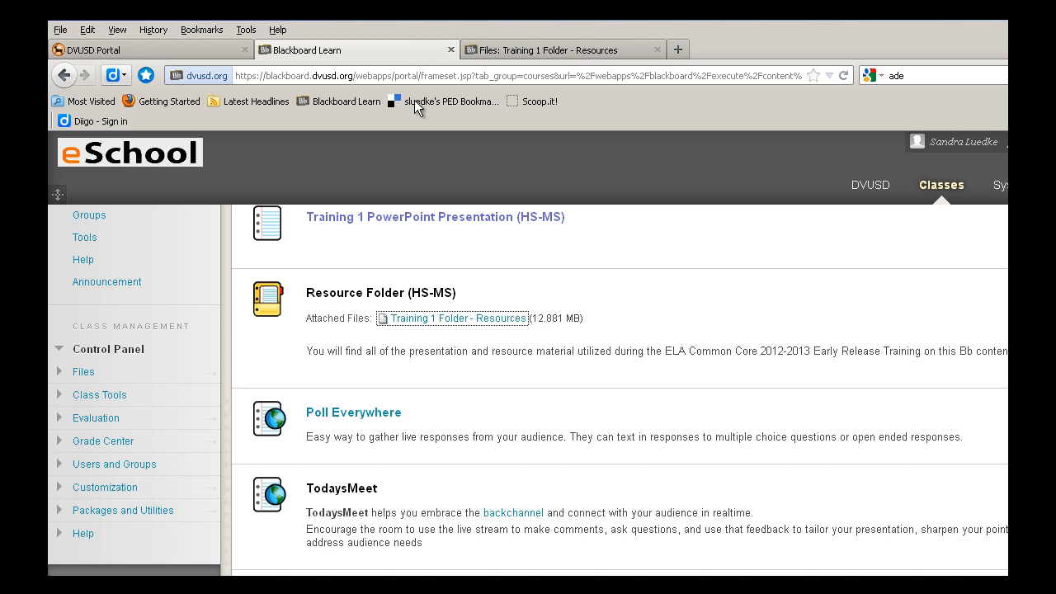
{"action": "mouse_move", "coordinate": [564, 351]}
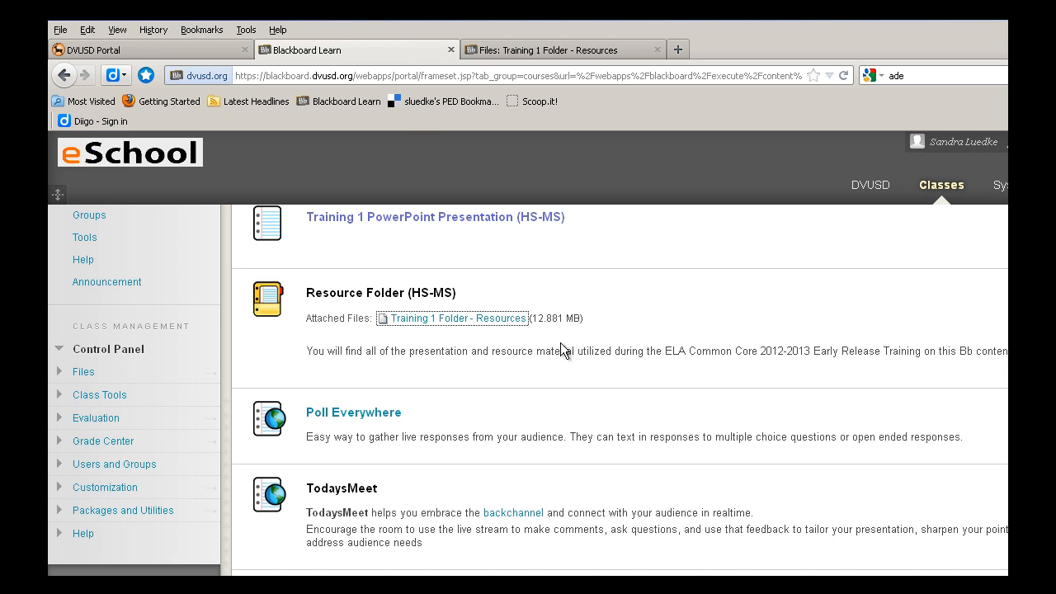
{"action": "scroll", "scroll_direction": "down", "scroll_amount": 3}
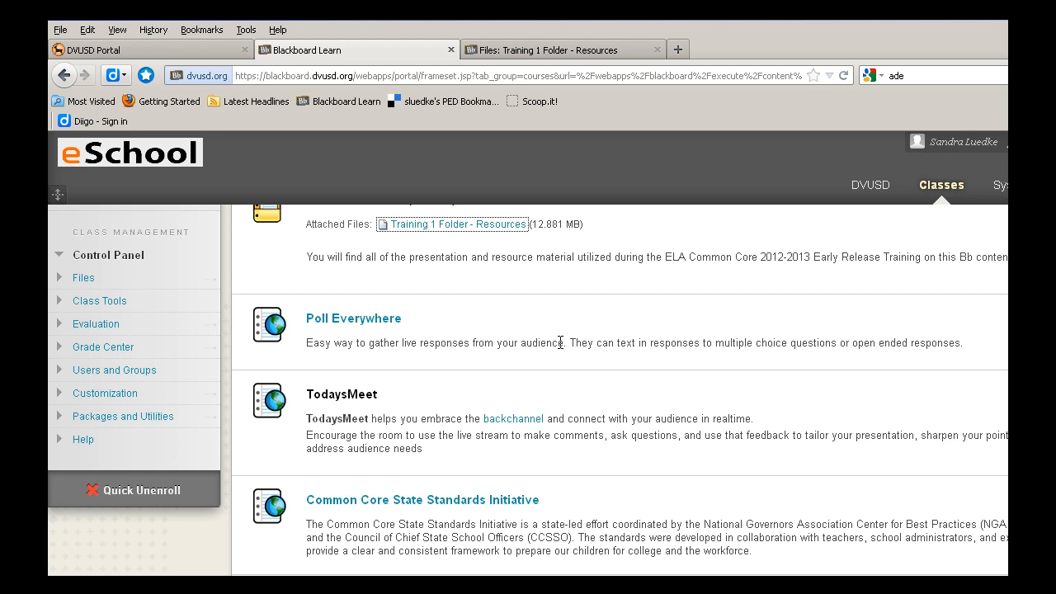
{"action": "mouse_move", "coordinate": [569, 317]}
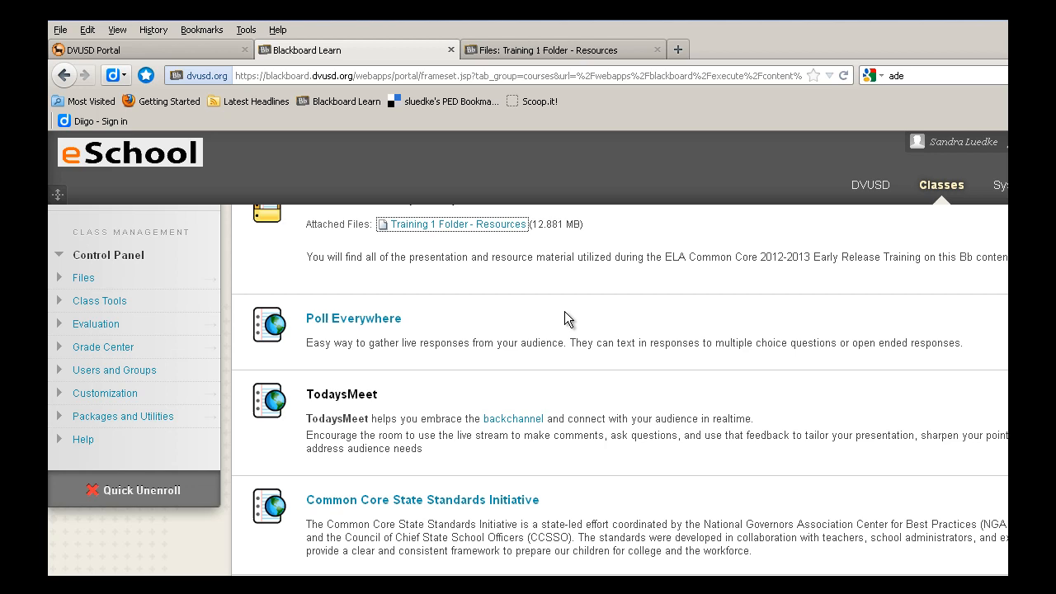
{"action": "mouse_move", "coordinate": [584, 391]}
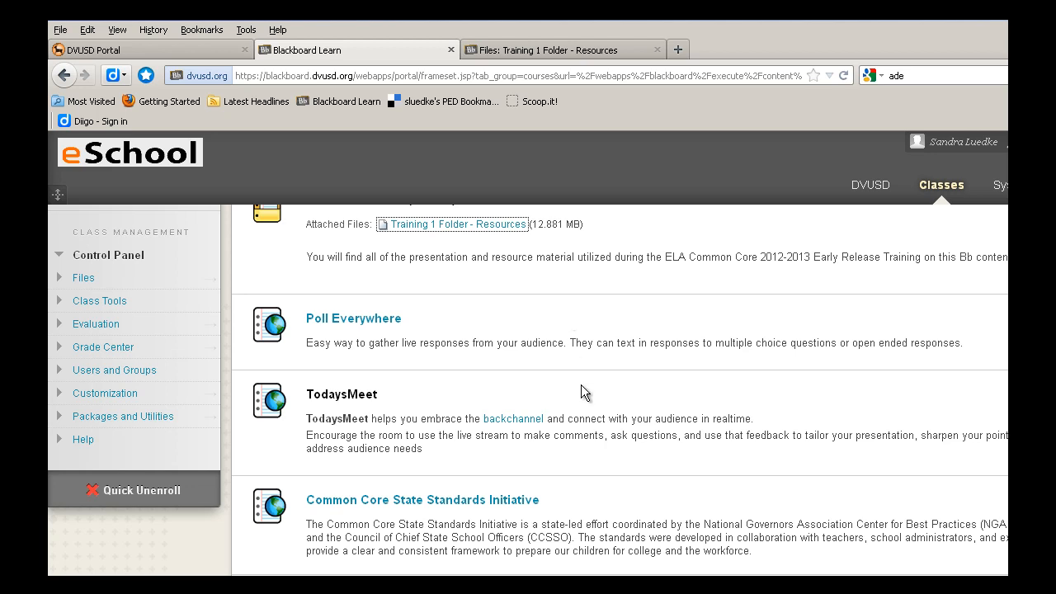
{"action": "scroll", "scroll_direction": "down", "scroll_amount": 3}
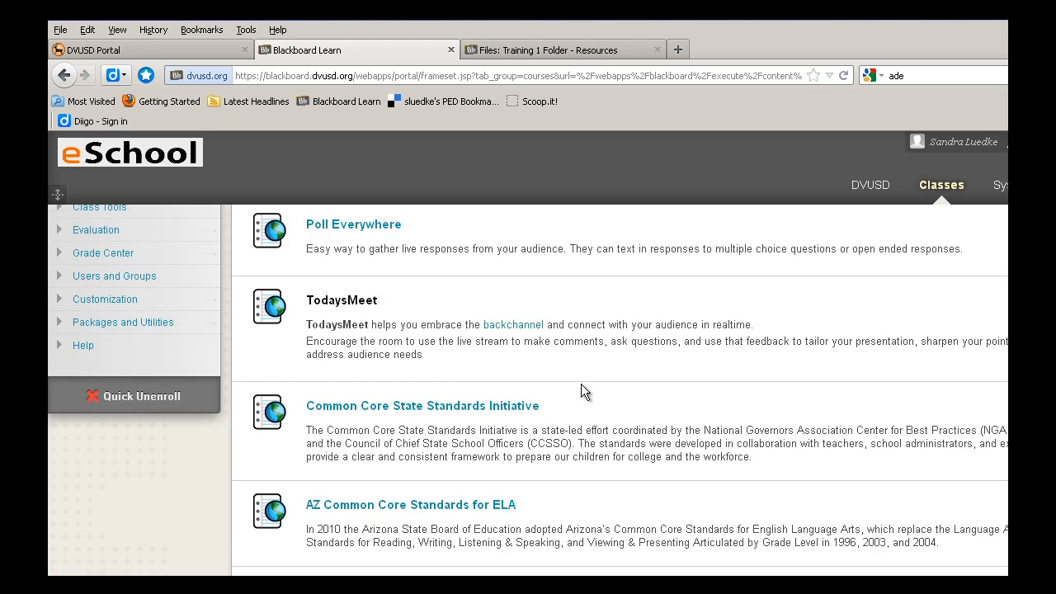
{"action": "scroll", "scroll_direction": "down", "scroll_amount": 3}
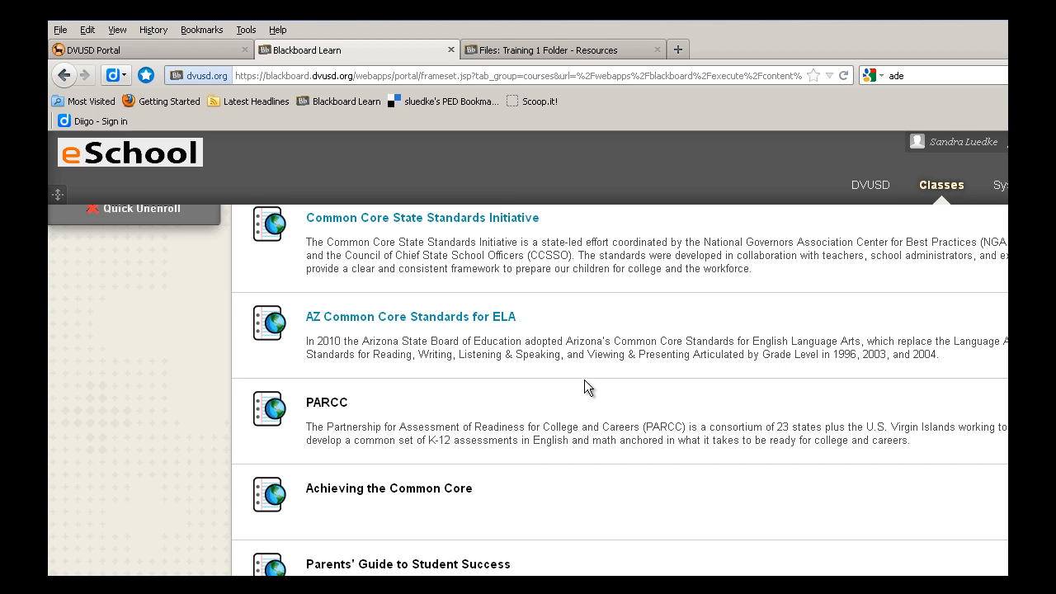
{"action": "scroll", "scroll_direction": "up", "scroll_amount": 3}
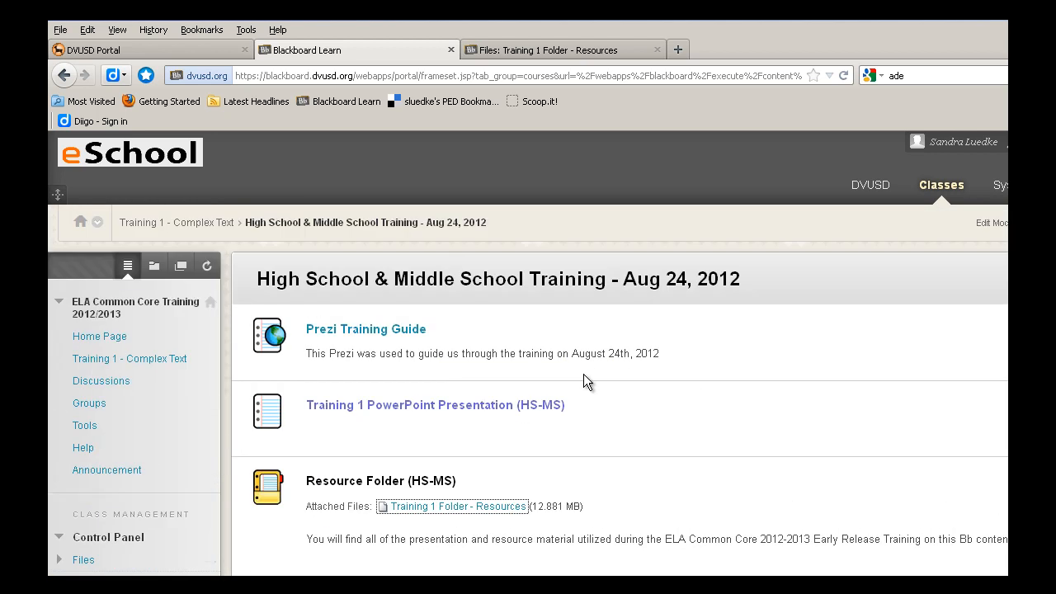
{"action": "mouse_move", "coordinate": [141, 221]}
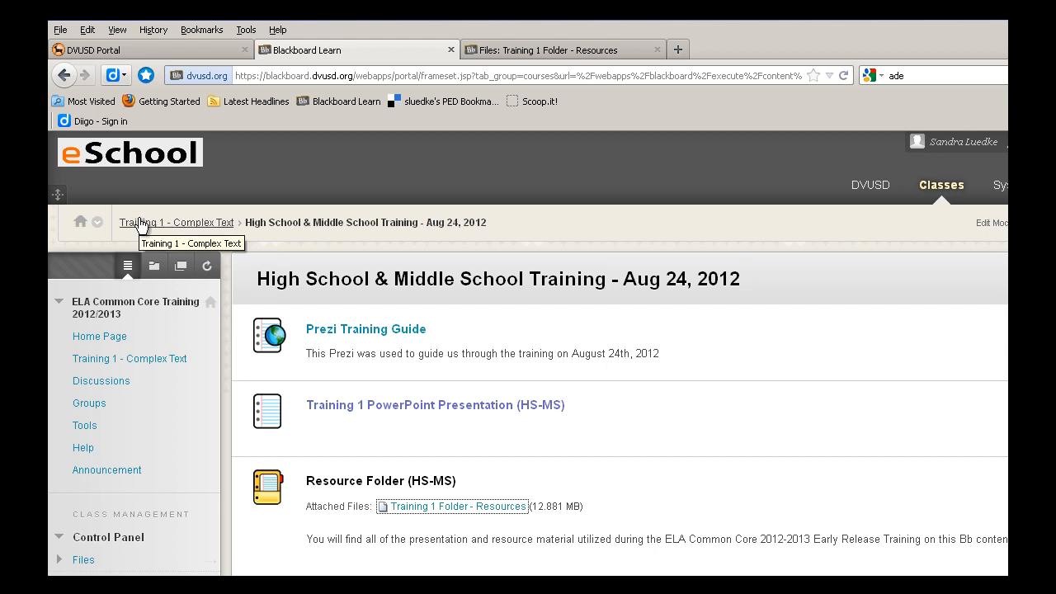
{"action": "mouse_move", "coordinate": [132, 373]}
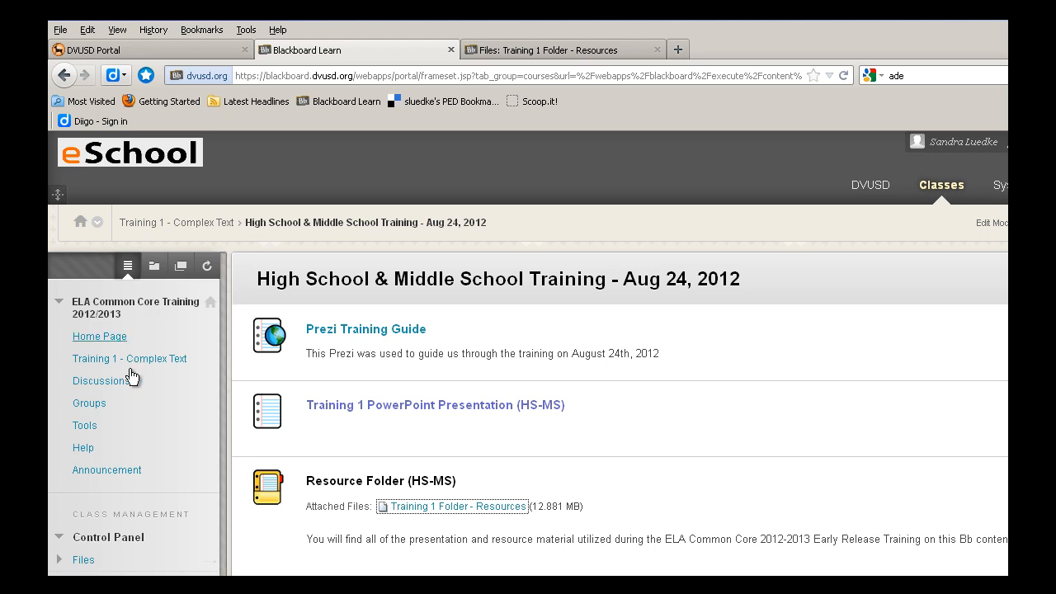
Step: Return to Training 1 - Complex Text from the left course menu
{"action": "left_click", "coordinate": [129, 359]}
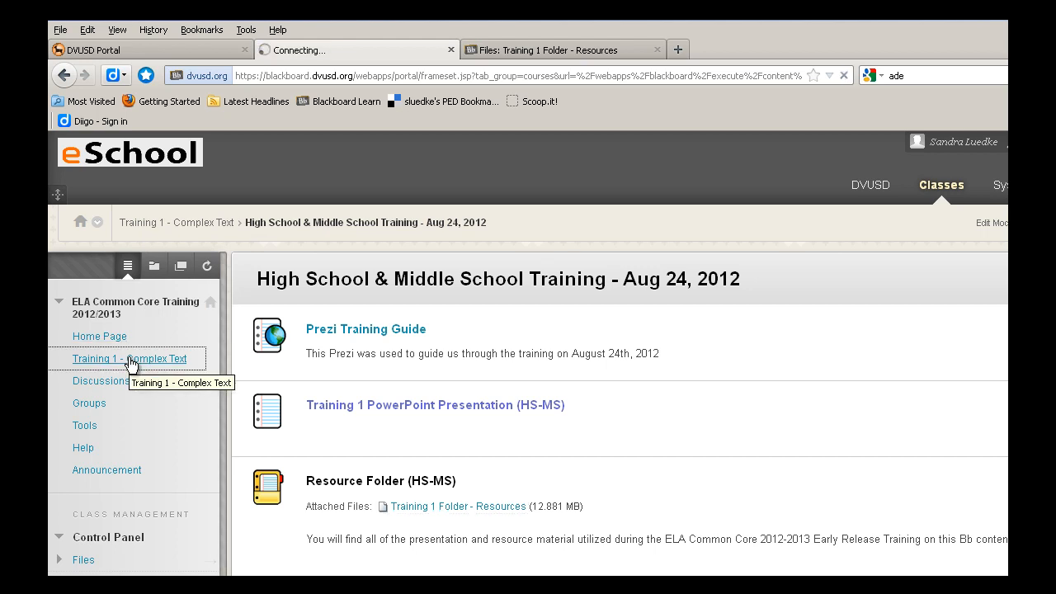
{"action": "left_click", "coordinate": [130, 358]}
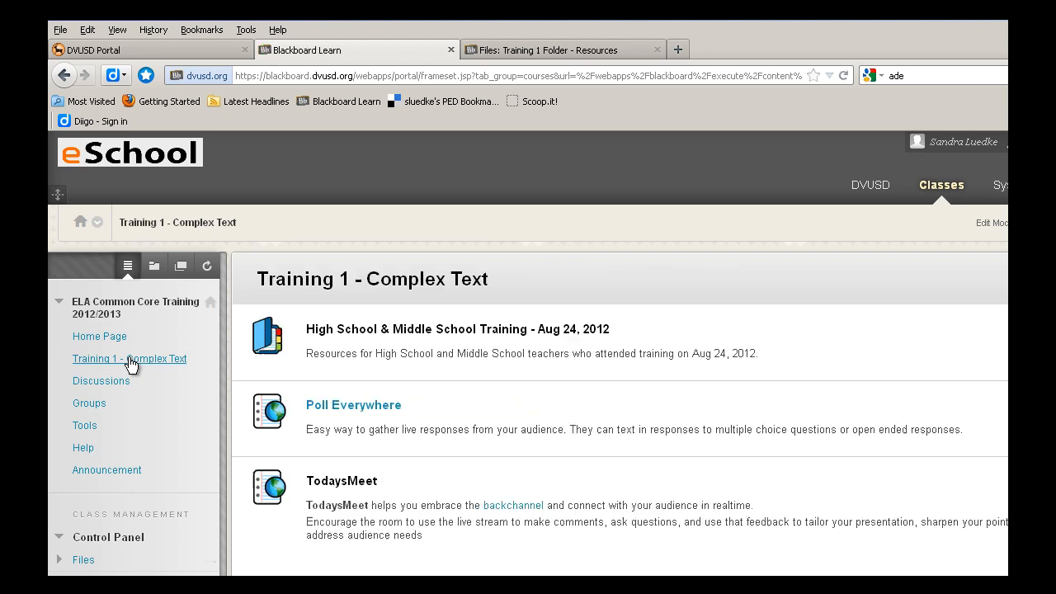